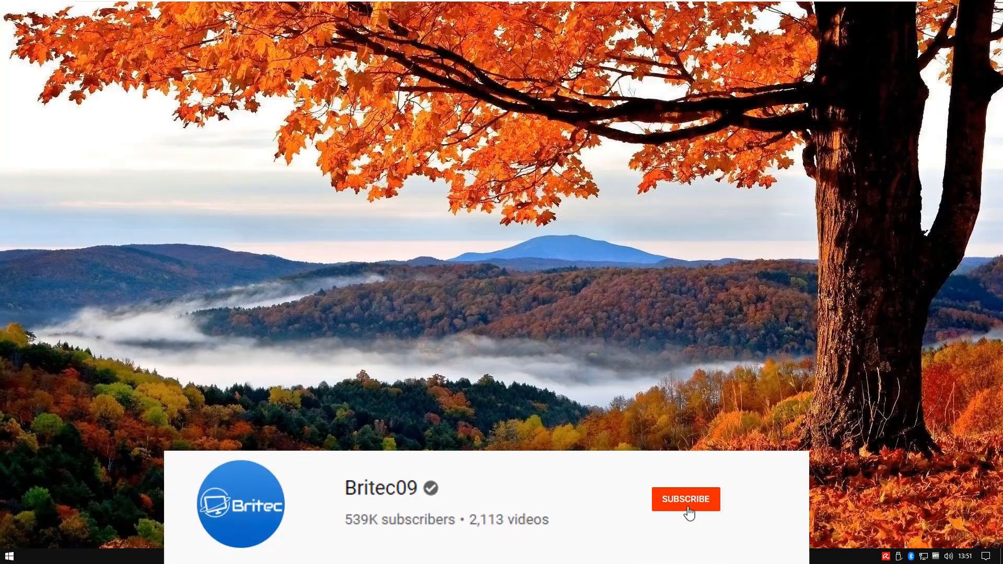
# - Launch Command Prompt as administrator via a 'cmd' search and approve the UAC prompt
pyautogui.click(685, 500)
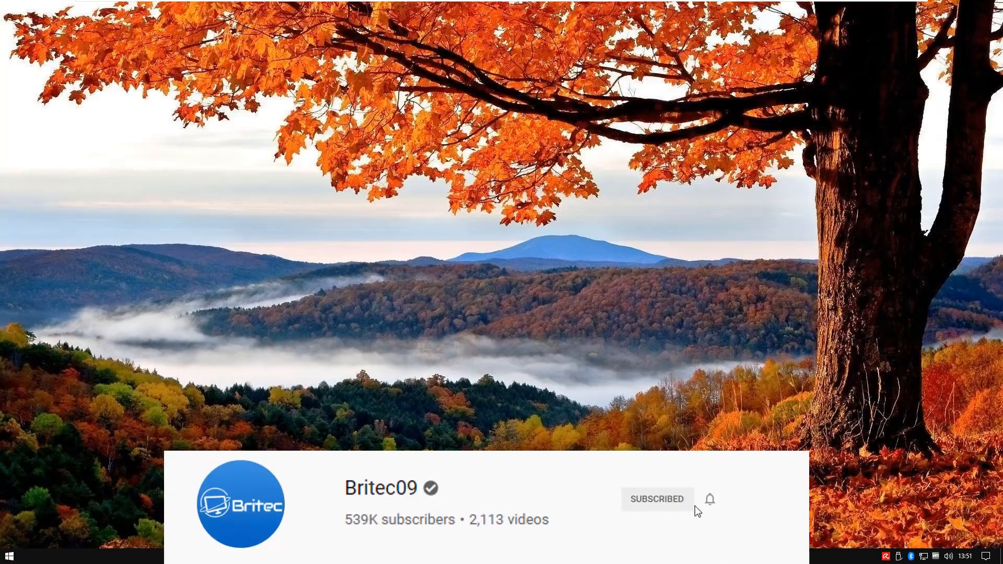
pyautogui.click(709, 499)
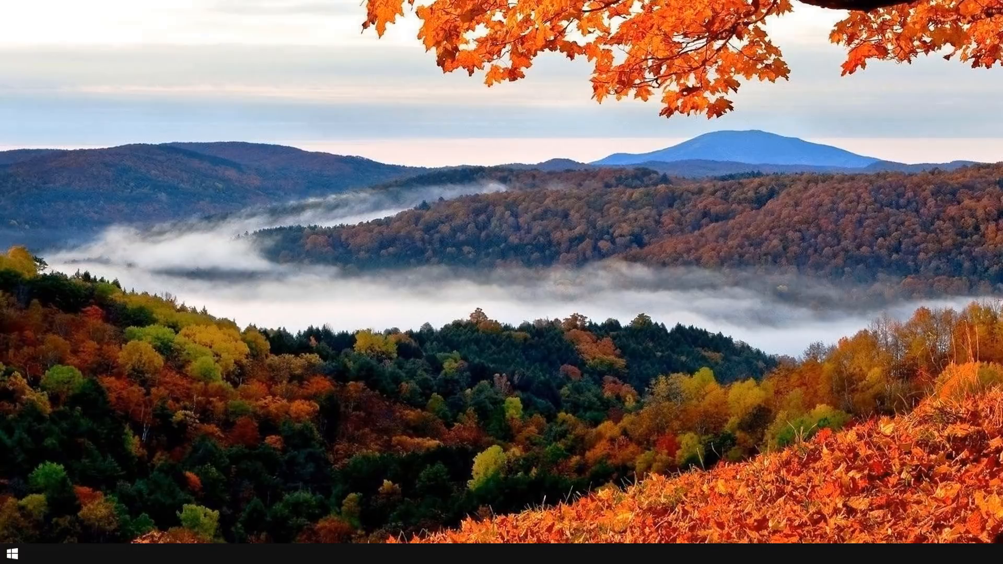
pyautogui.moveTo(108, 535)
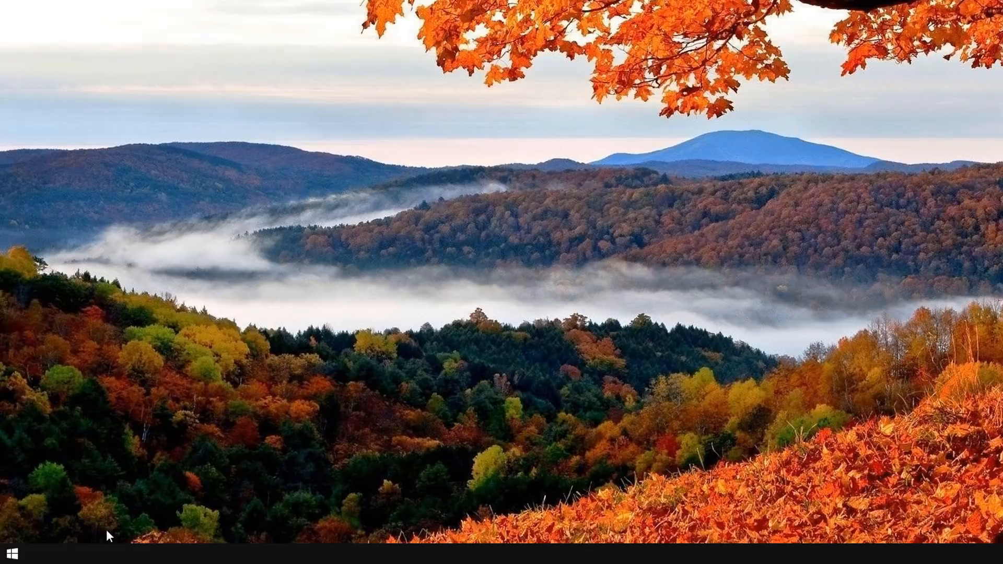
pyautogui.moveTo(10, 553)
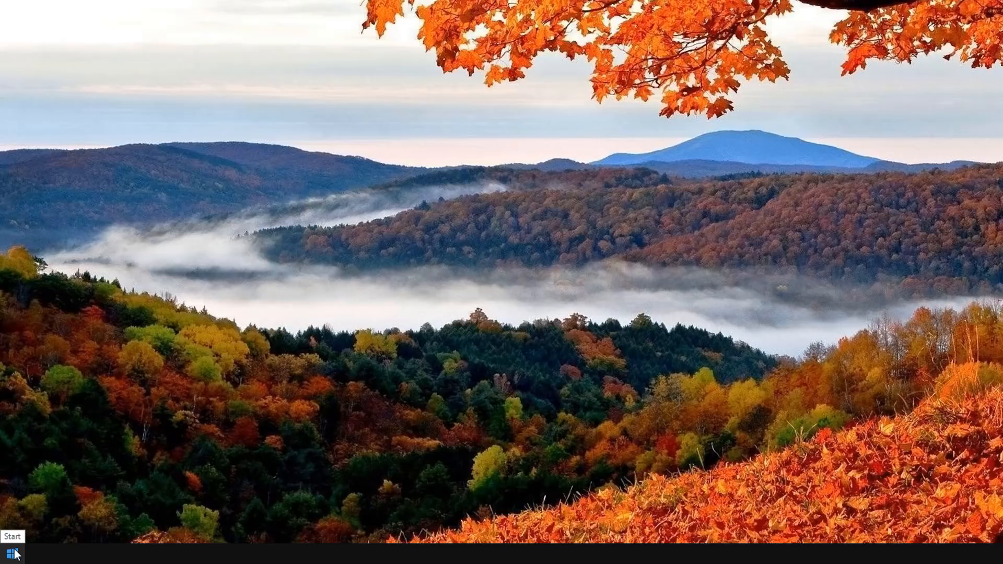
pyautogui.write('cmd')
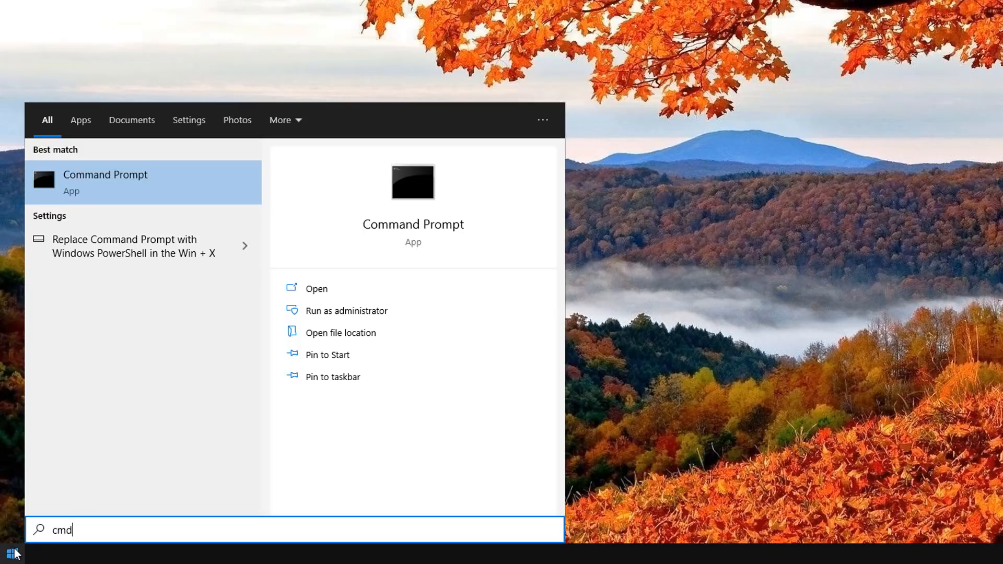
pyautogui.moveTo(97, 196)
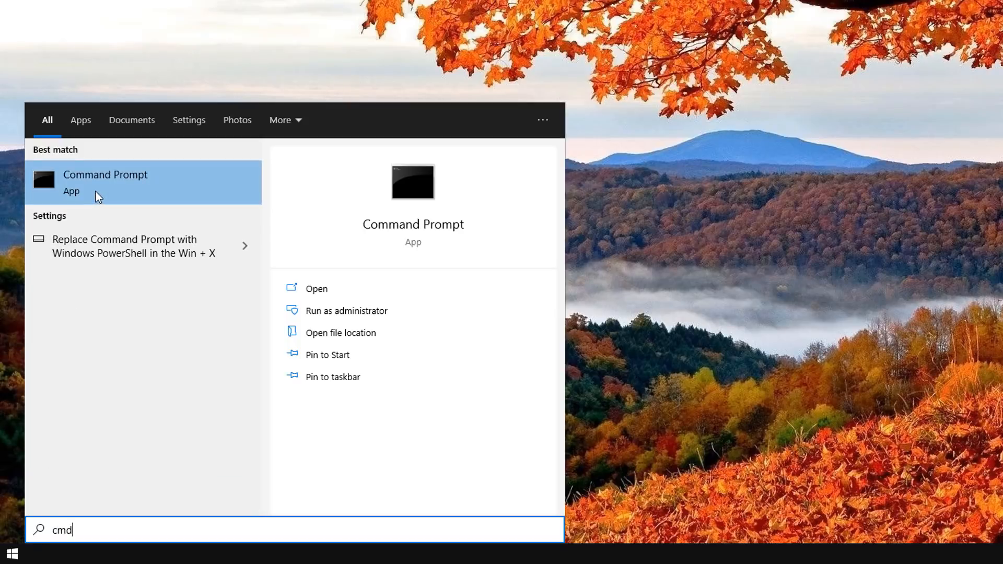
pyautogui.moveTo(346, 310)
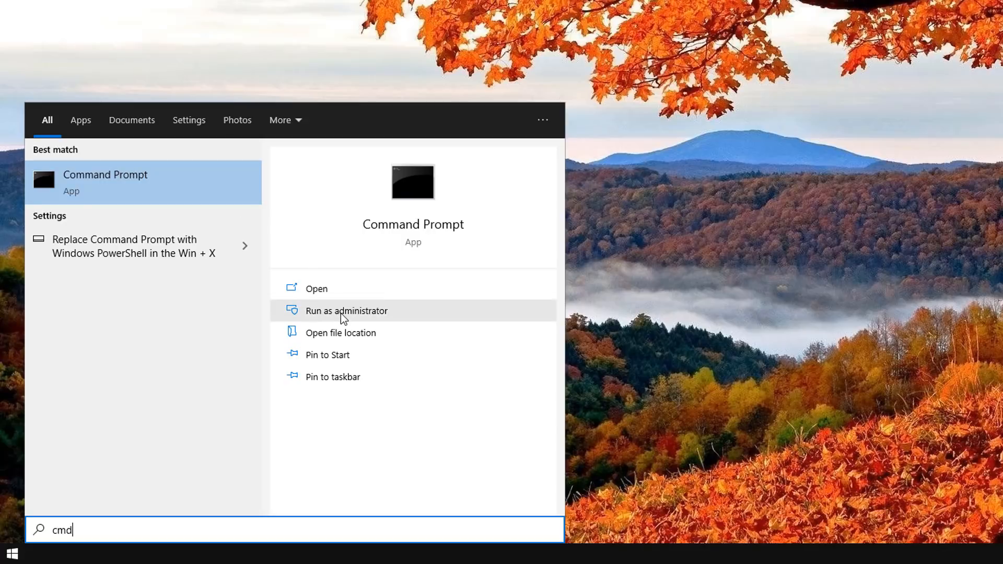
pyautogui.click(346, 311)
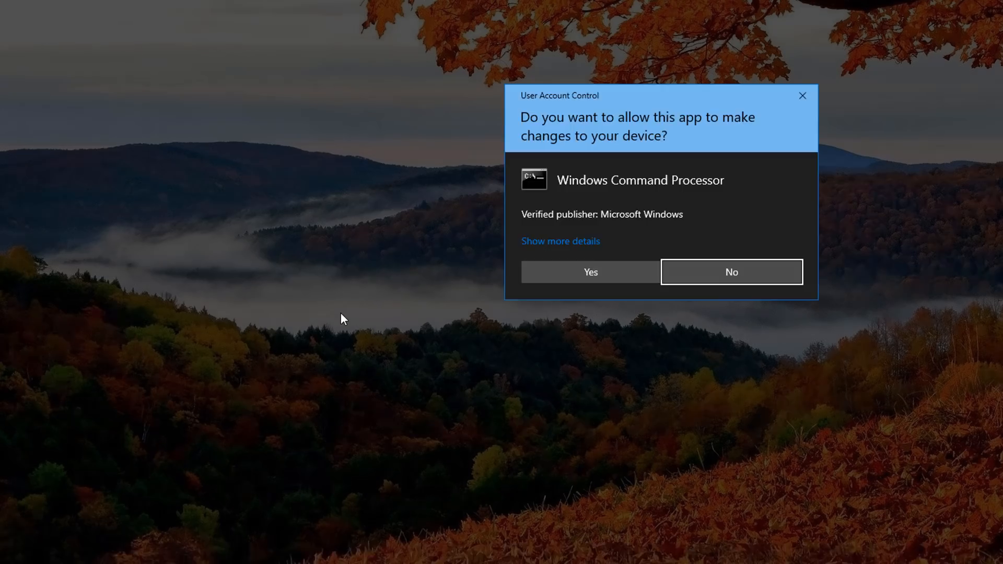
pyautogui.click(590, 272)
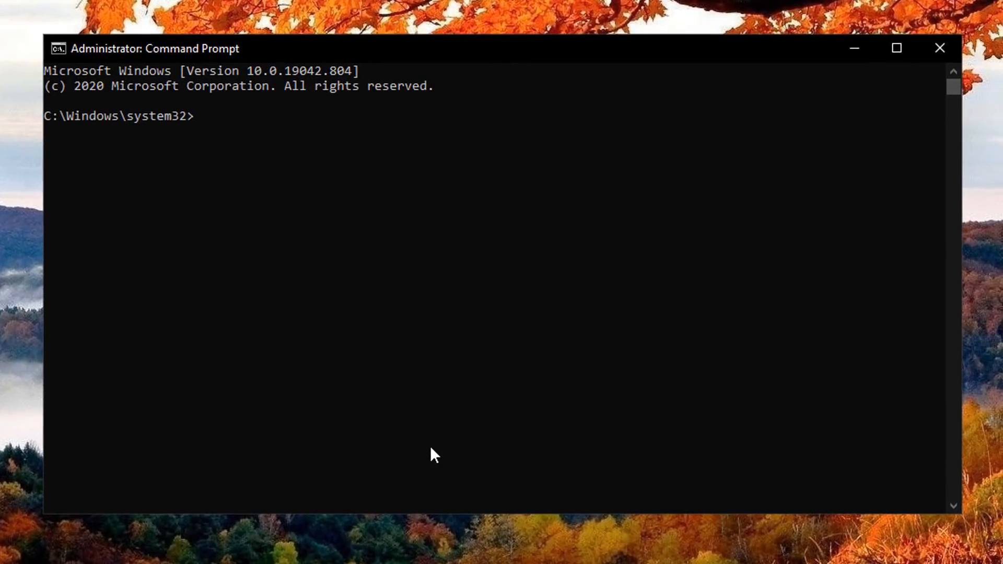
pyautogui.moveTo(429, 447)
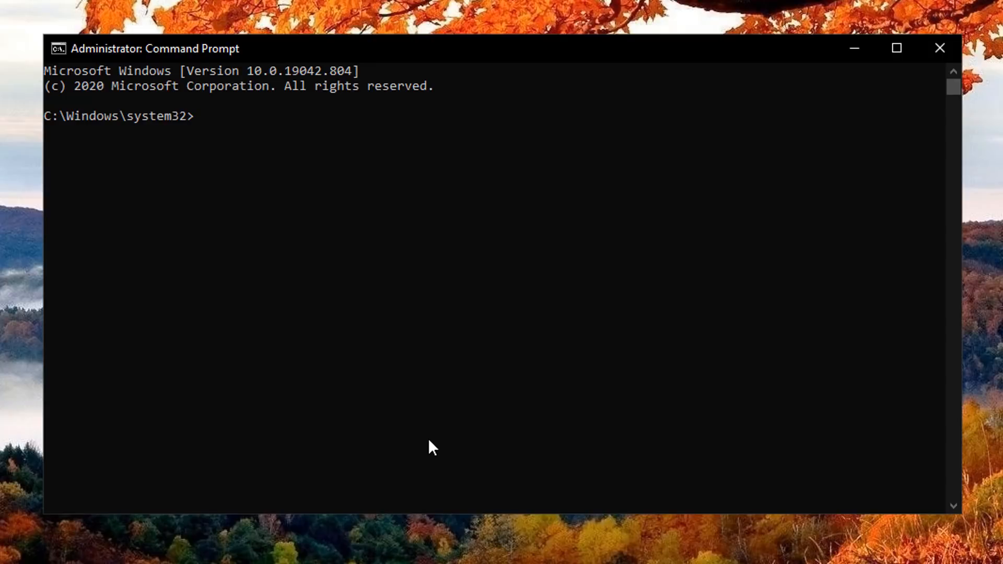
# - Run sfc /scannow to find and repair corrupt system files
pyautogui.write('sfc')
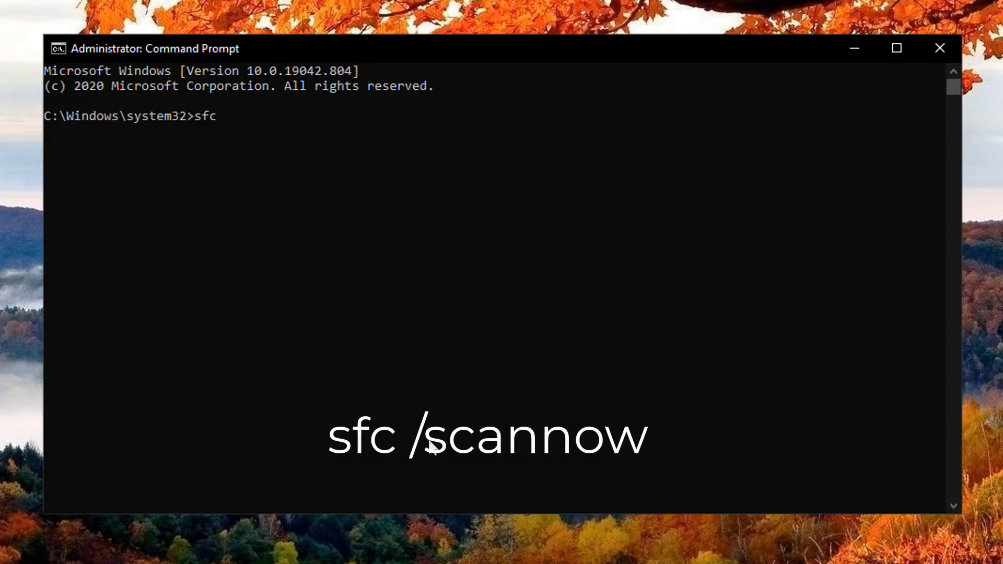
pyautogui.write('/scannow')
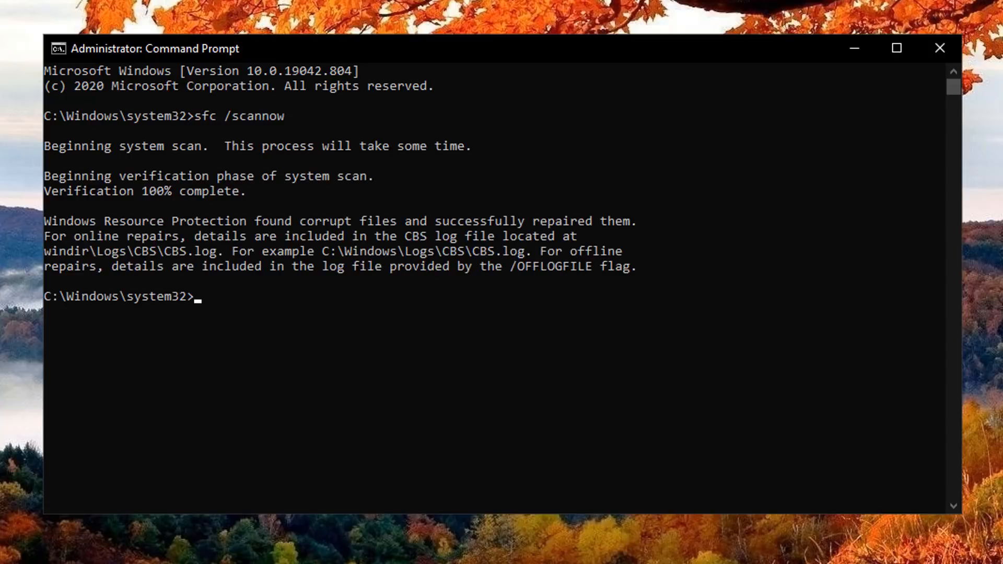
pyautogui.moveTo(149, 237)
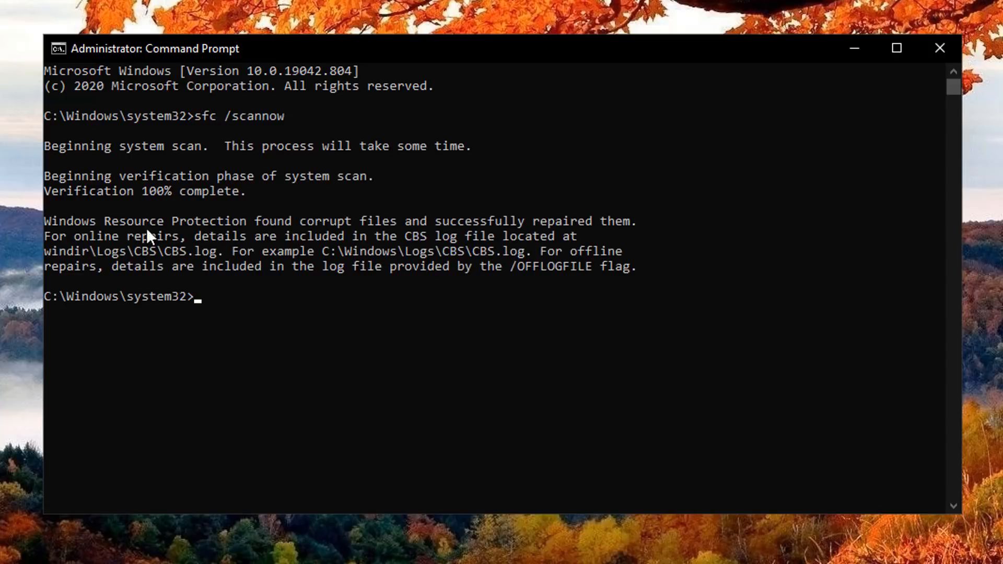
pyautogui.moveTo(338, 240)
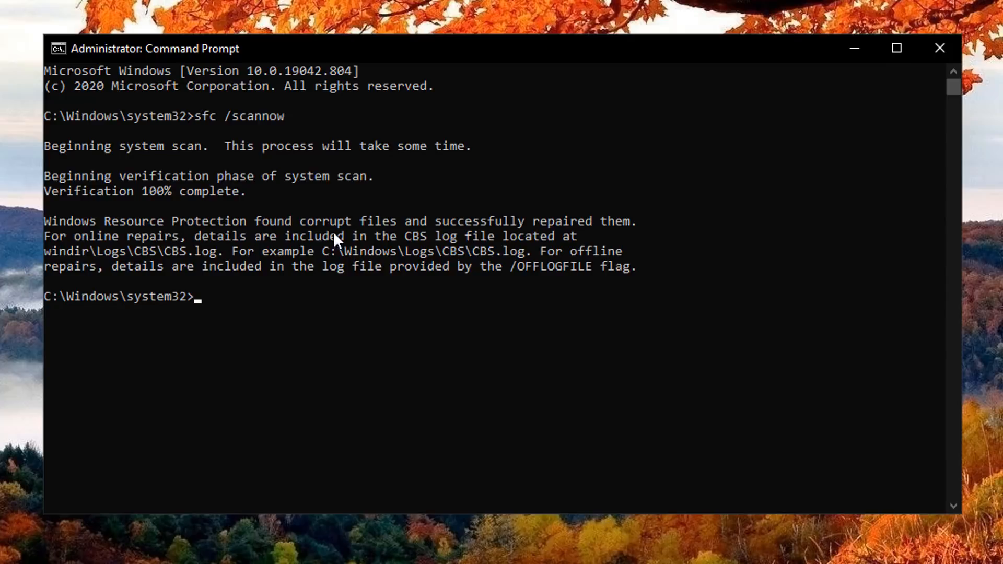
pyautogui.moveTo(417, 326)
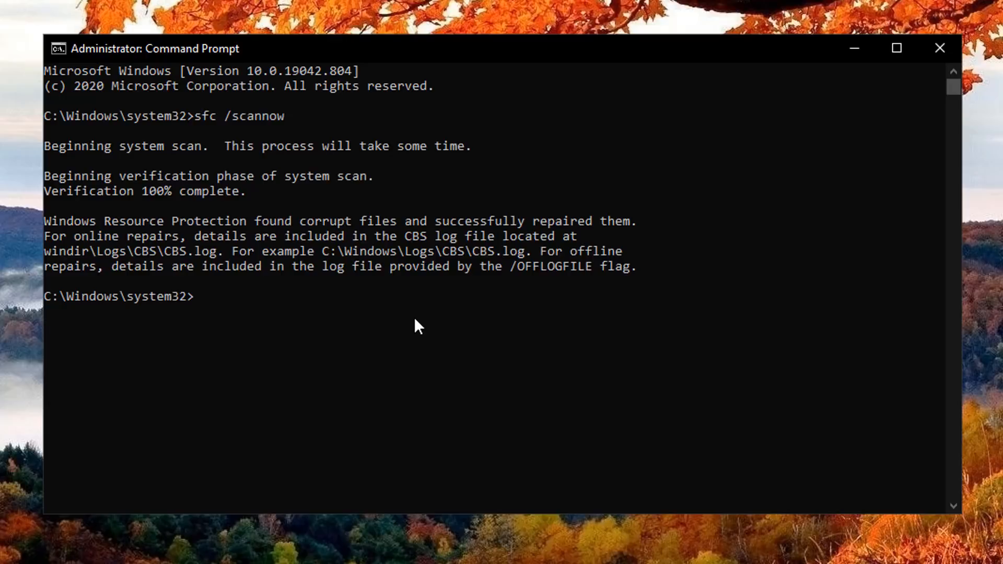
pyautogui.moveTo(397, 307)
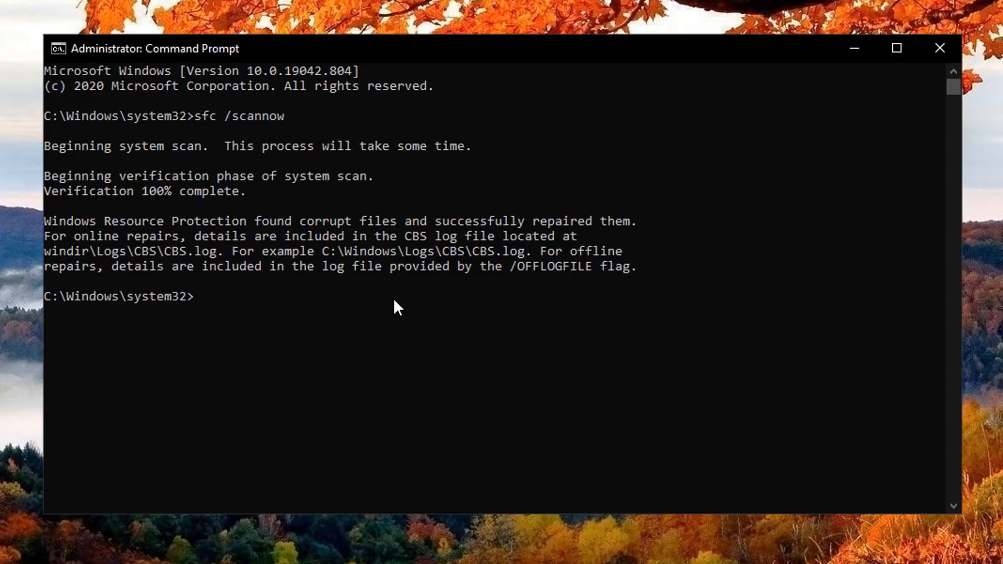
pyautogui.moveTo(360, 283)
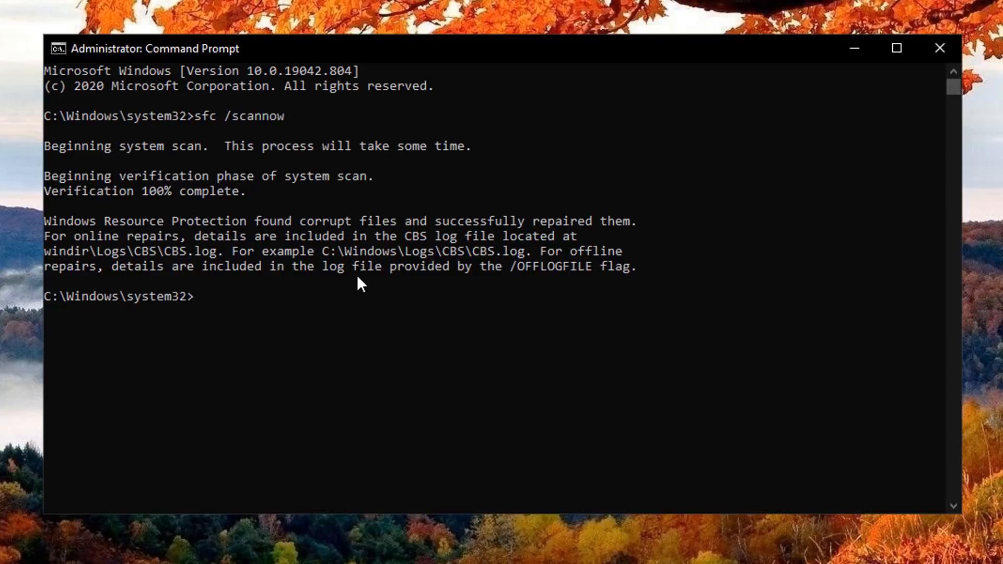
pyautogui.moveTo(443, 493)
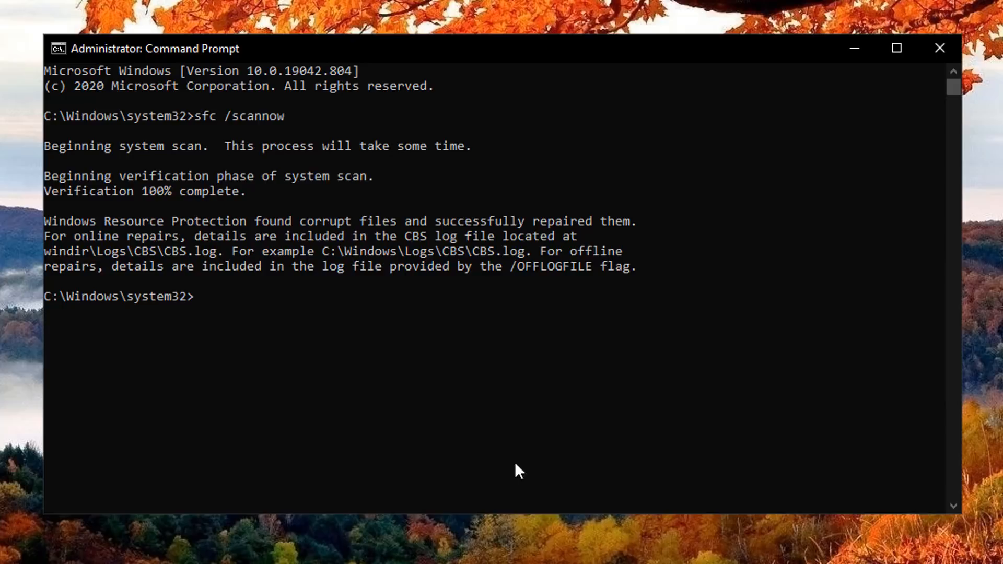
pyautogui.moveTo(260, 401)
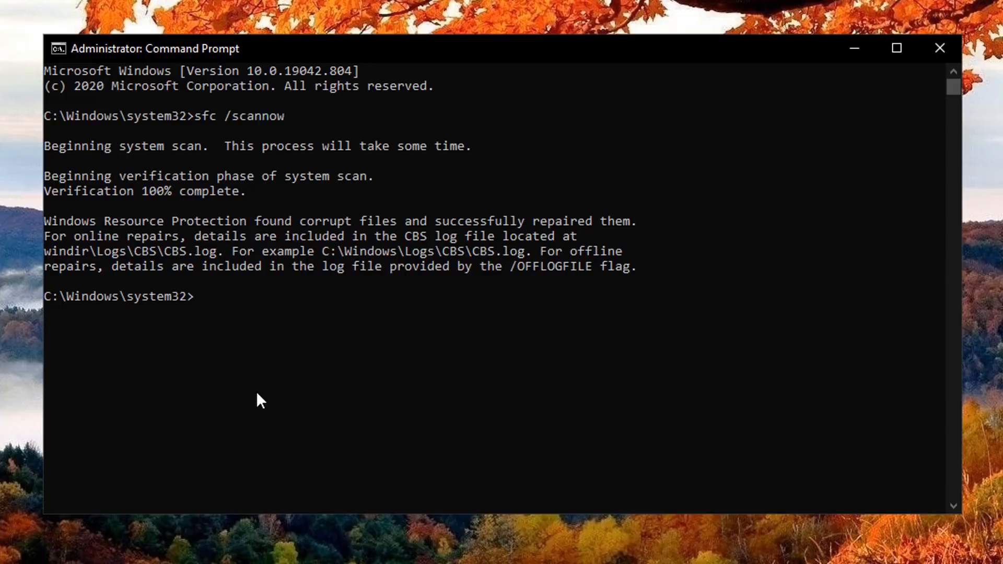
# - Run Dism /Online /Cleanup-Image /ScanHealth to check the Windows image for corruption
pyautogui.write('dism /online /cleanup-')
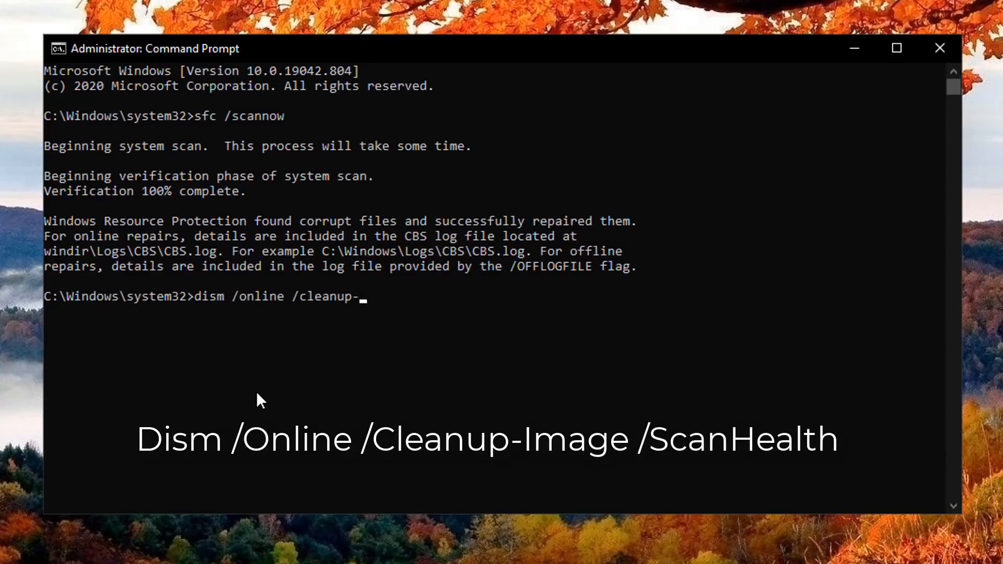
pyautogui.write('image /scanhealth')
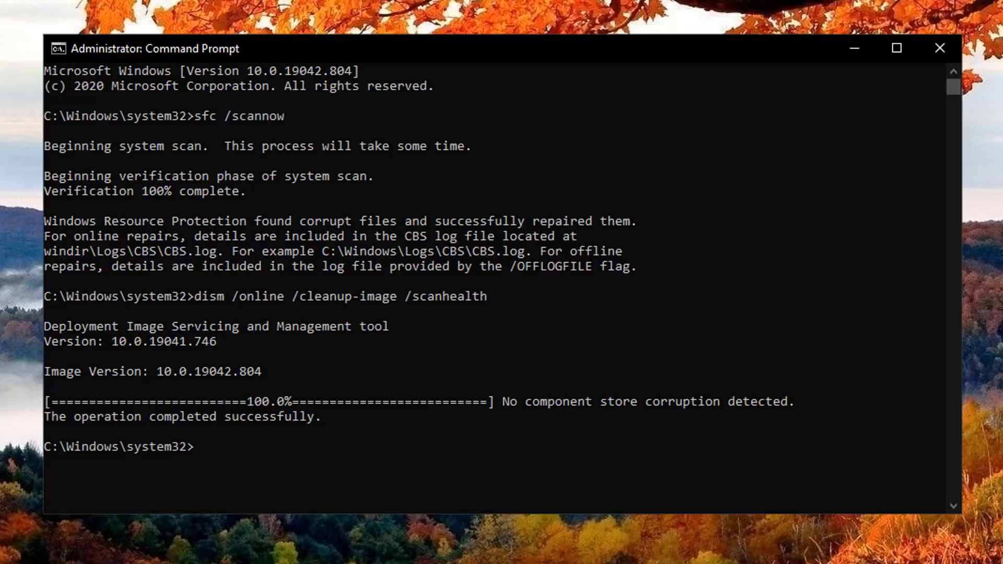
pyautogui.moveTo(758, 471)
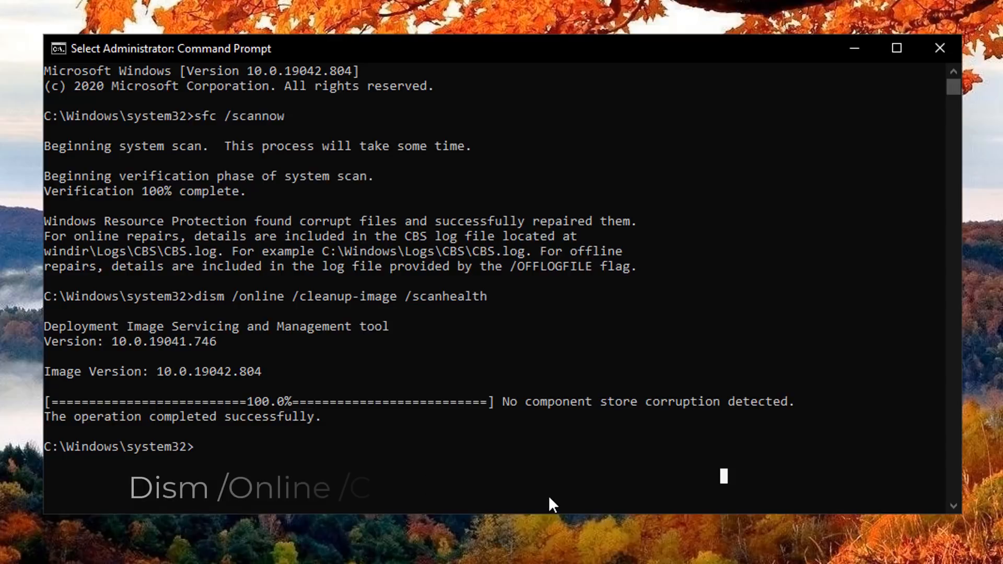
# - Run dism /online /cleanup-image /restorehealth, then close Command Prompt
pyautogui.write('dism /online /cleanup-image /restore')
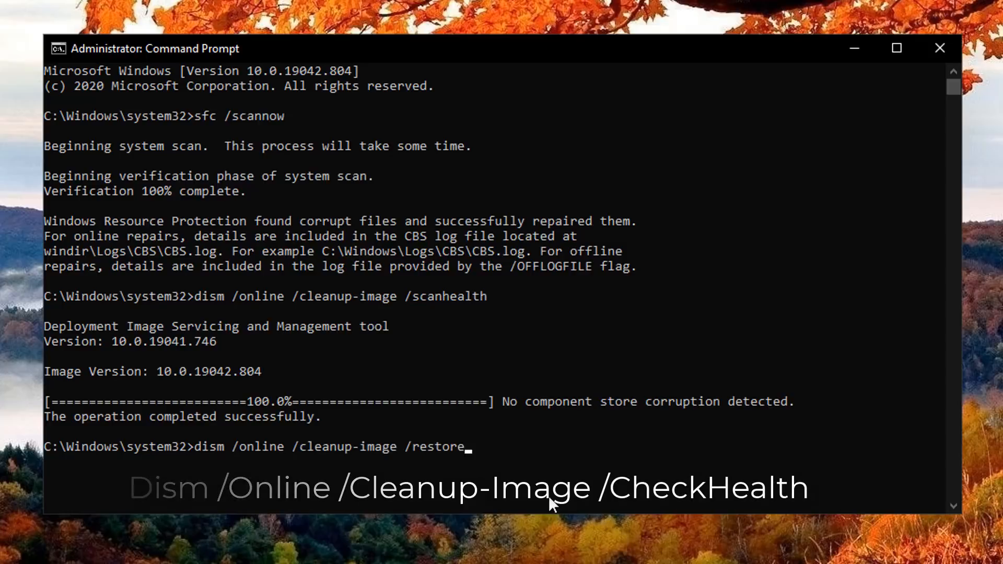
pyautogui.write('health')
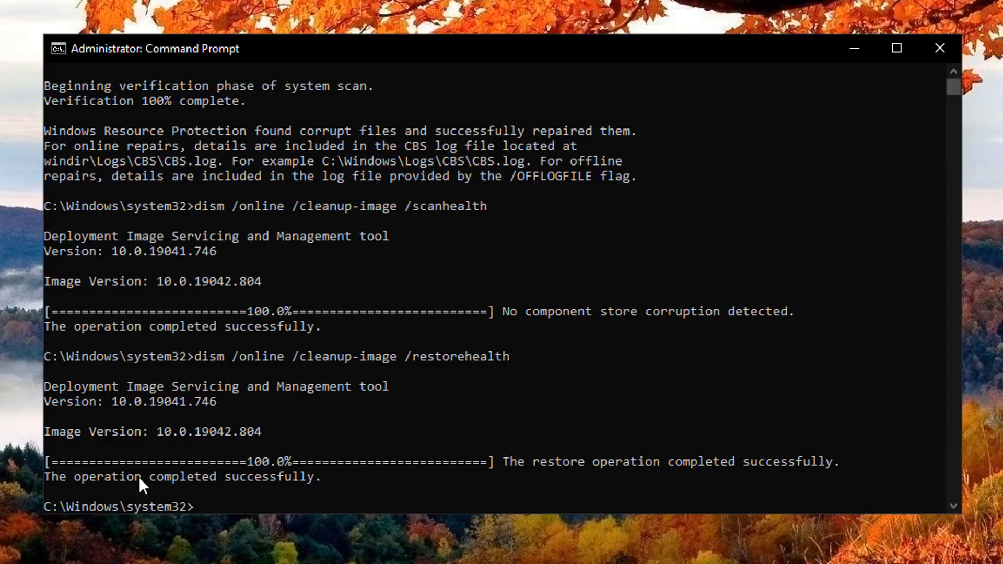
pyautogui.moveTo(206, 515)
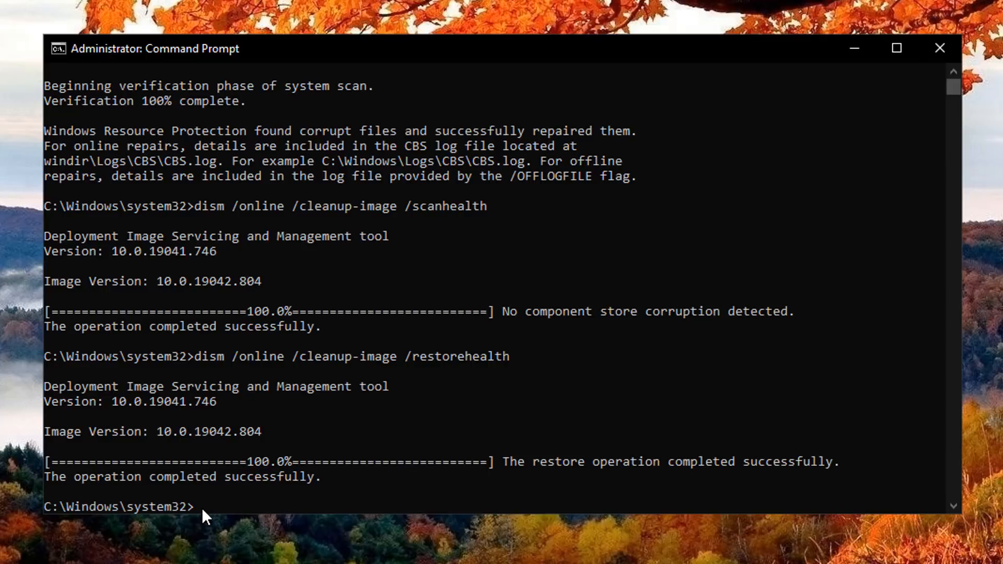
pyautogui.moveTo(939, 48)
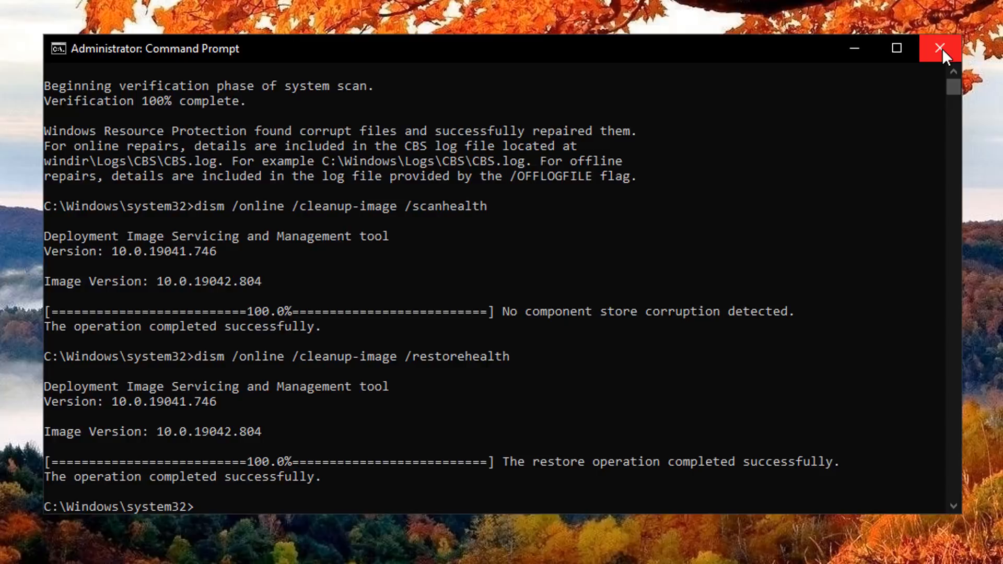
pyautogui.click(940, 48)
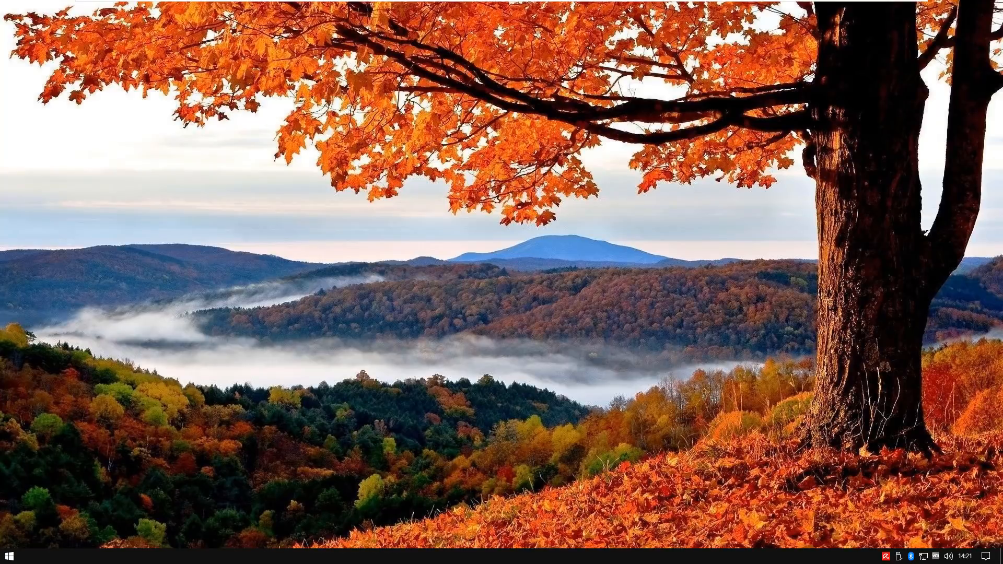
# - Browse File Explorer to Local Disk (C:) and single out the backup.reg file
pyautogui.click(13, 552)
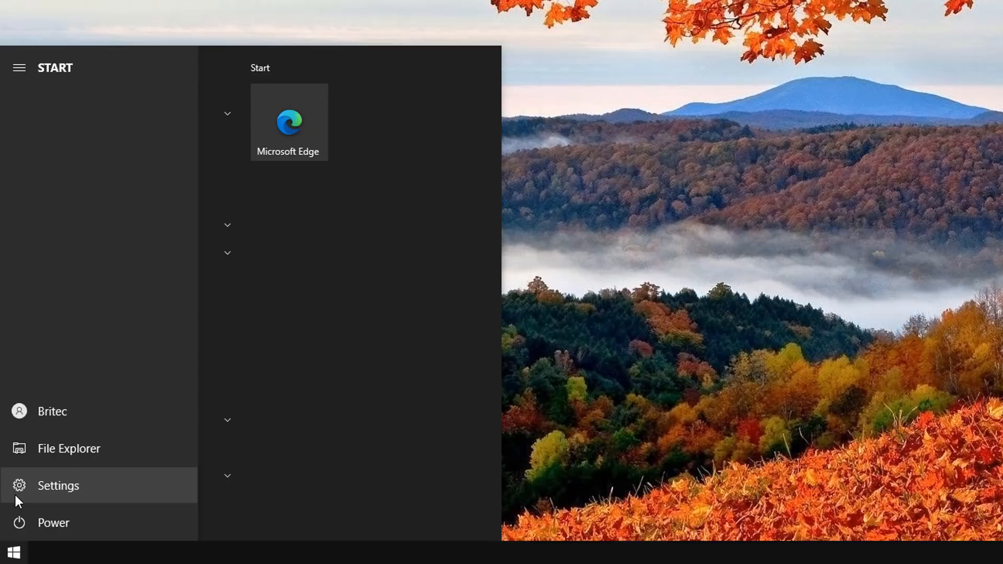
pyautogui.click(69, 448)
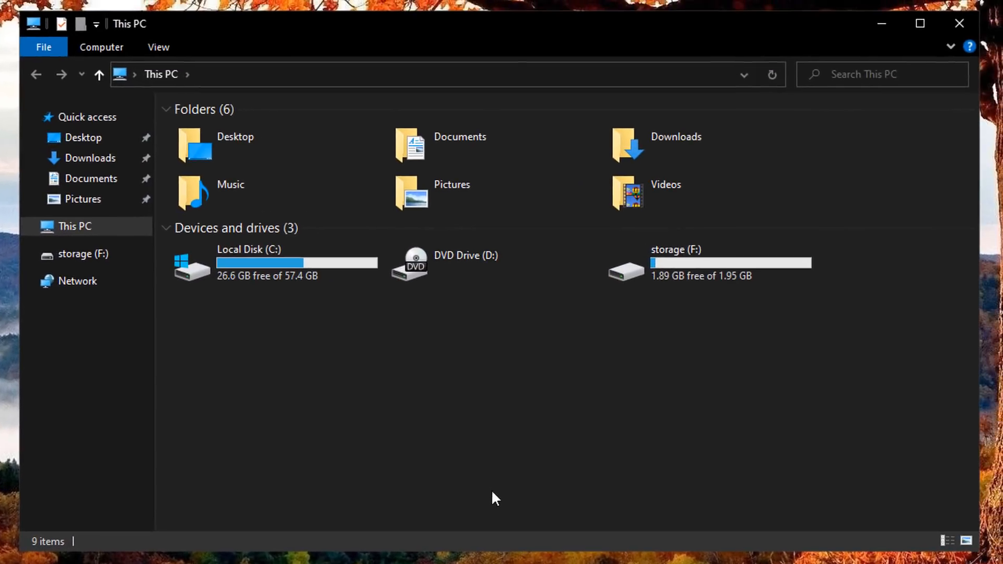
pyautogui.moveTo(295, 351)
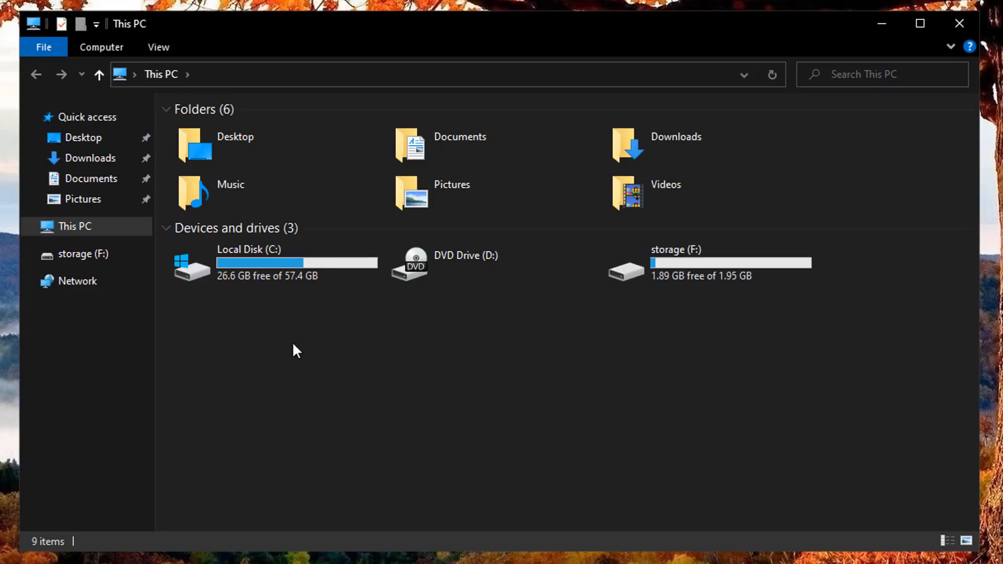
pyautogui.doubleClick(249, 262)
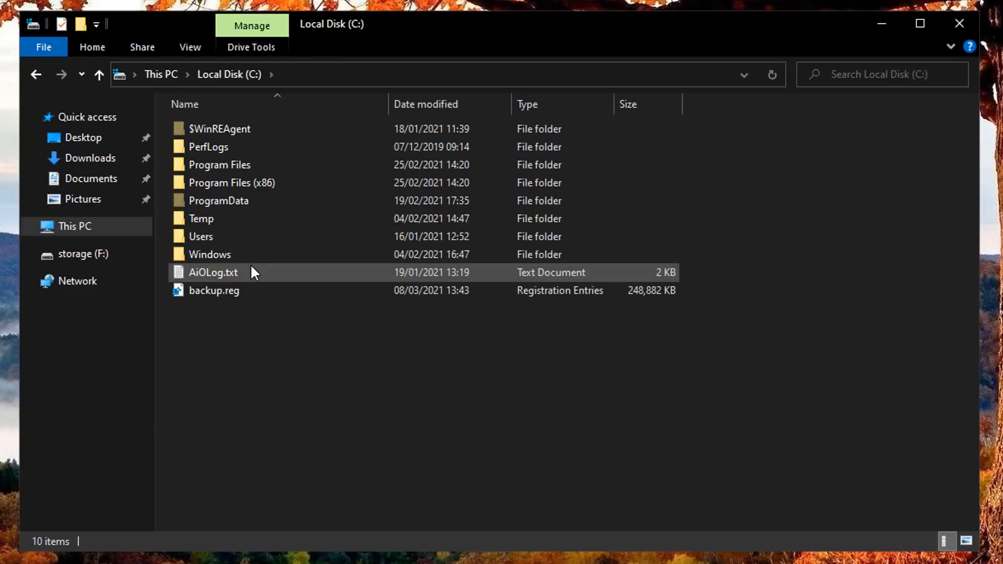
pyautogui.click(214, 291)
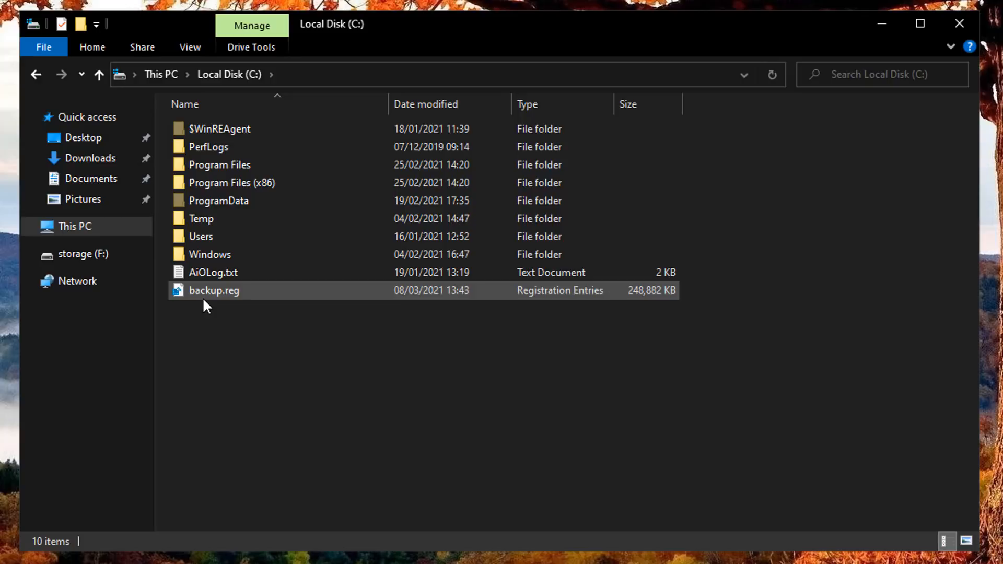
pyautogui.moveTo(198, 301)
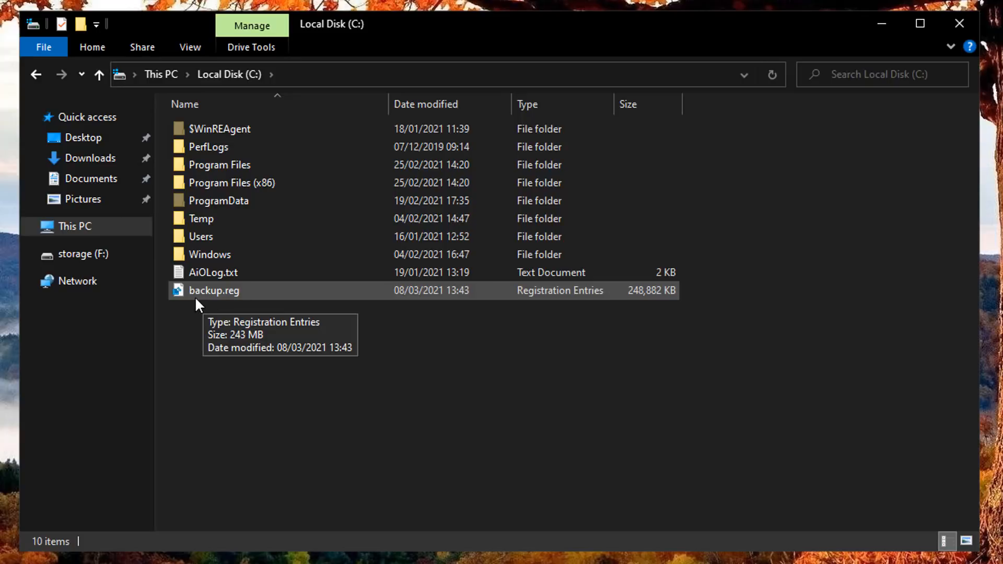
pyautogui.moveTo(215, 303)
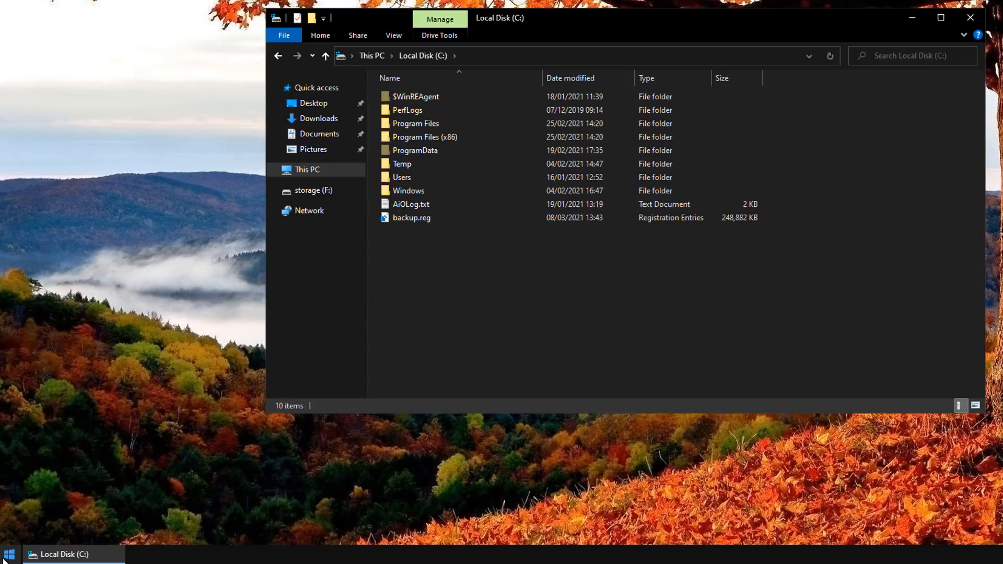
# - Launch Registry Editor from a 'regedit' search and approve the UAC prompt
pyautogui.click(9, 554)
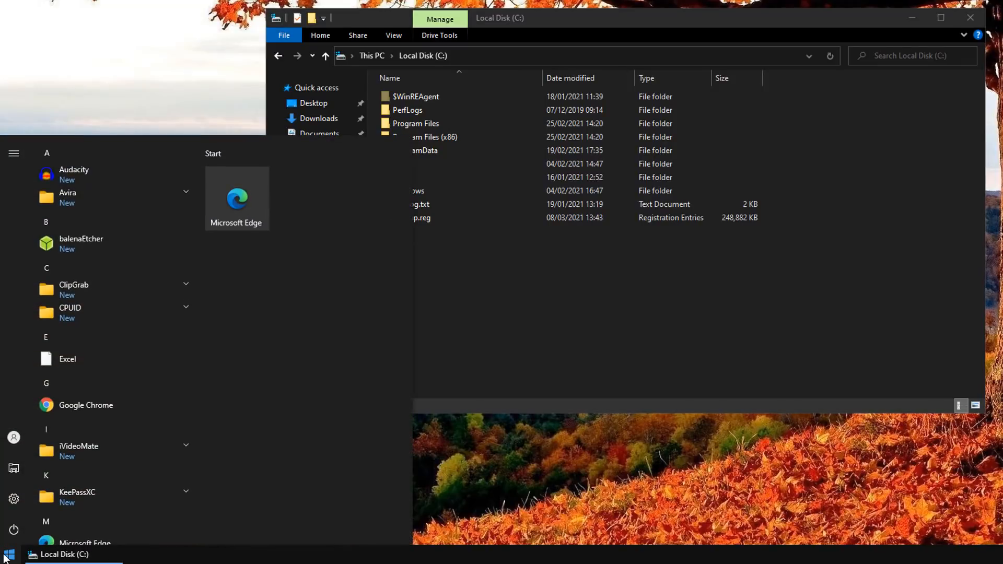
pyautogui.write('regedit')
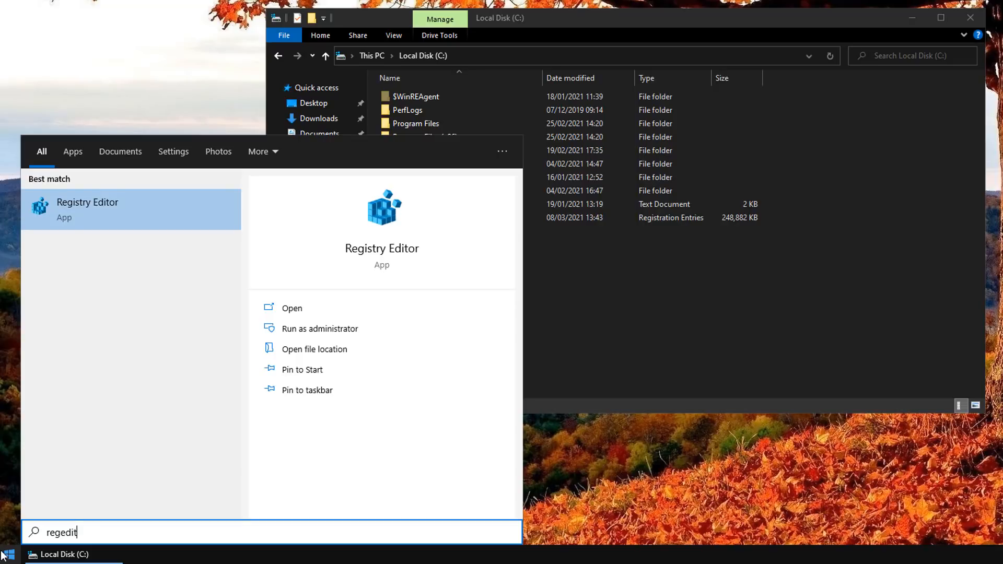
pyautogui.moveTo(135, 218)
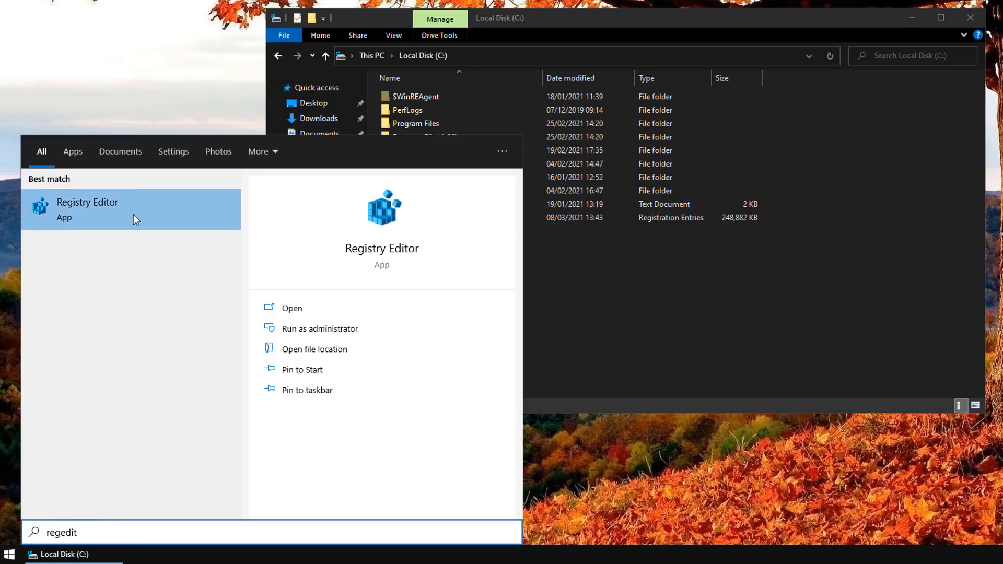
pyautogui.click(318, 329)
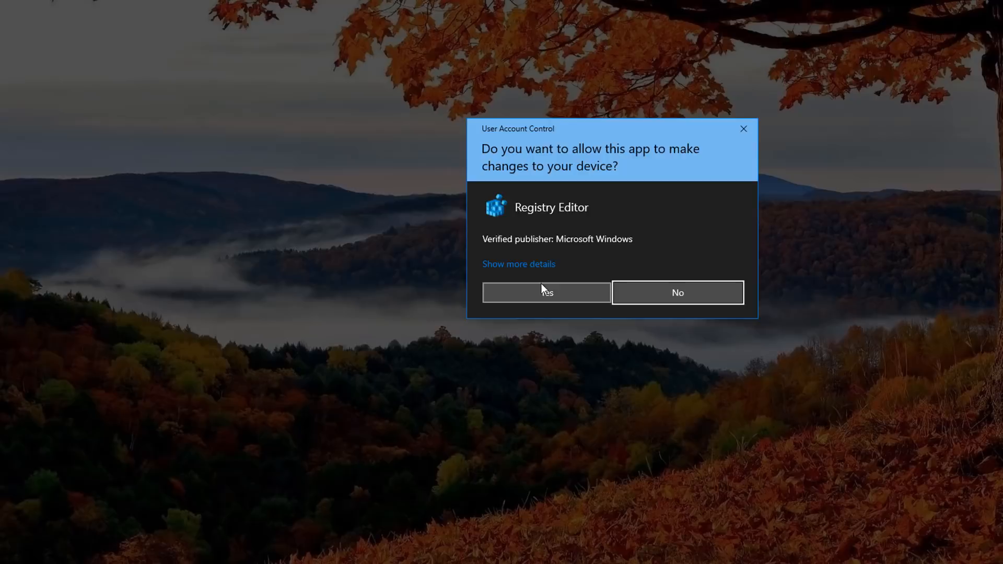
pyautogui.click(545, 293)
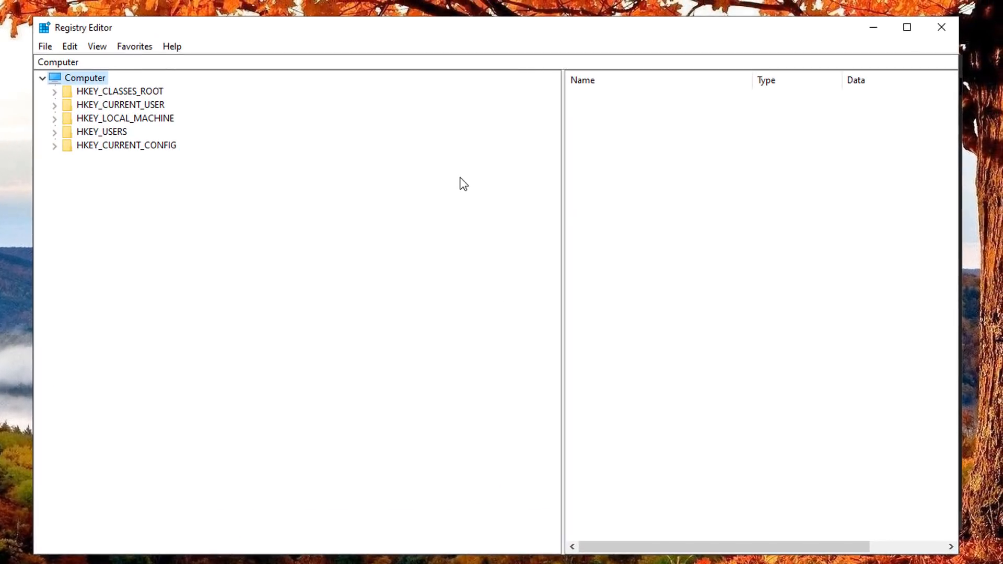
pyautogui.moveTo(204, 145)
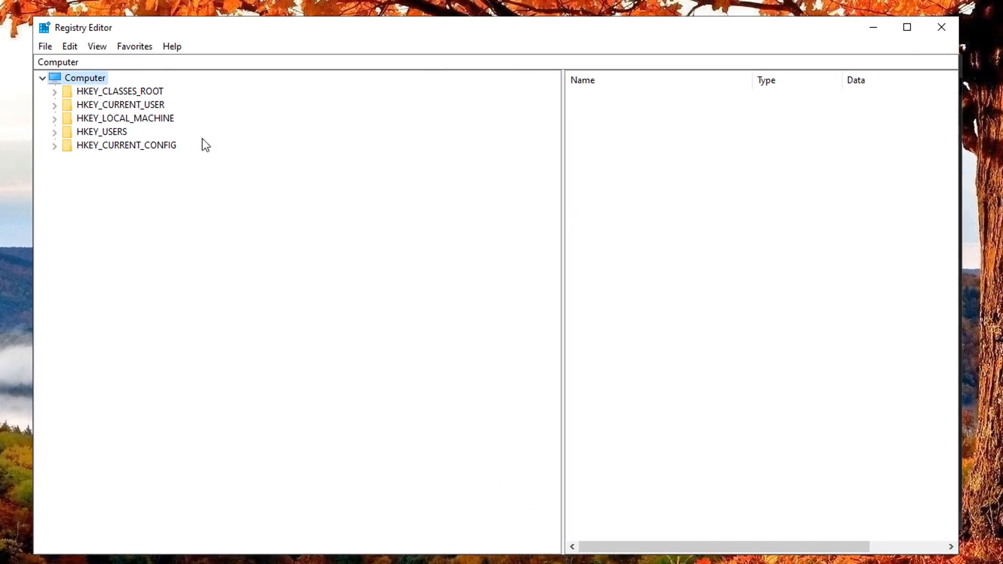
# - Start File > Import from the Computer root and browse to Local Disk (C:) for backup.reg
pyautogui.click(83, 77)
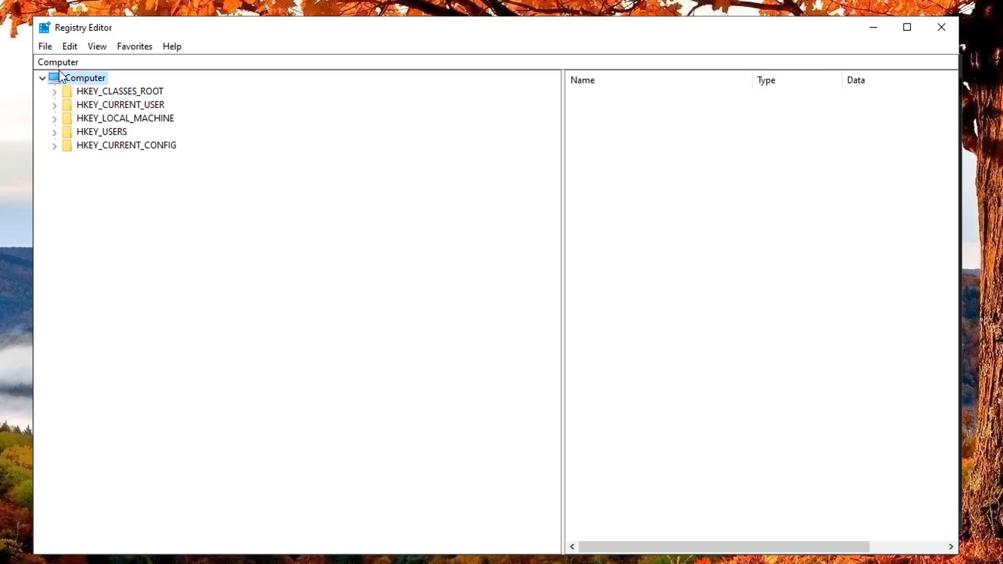
pyautogui.click(45, 46)
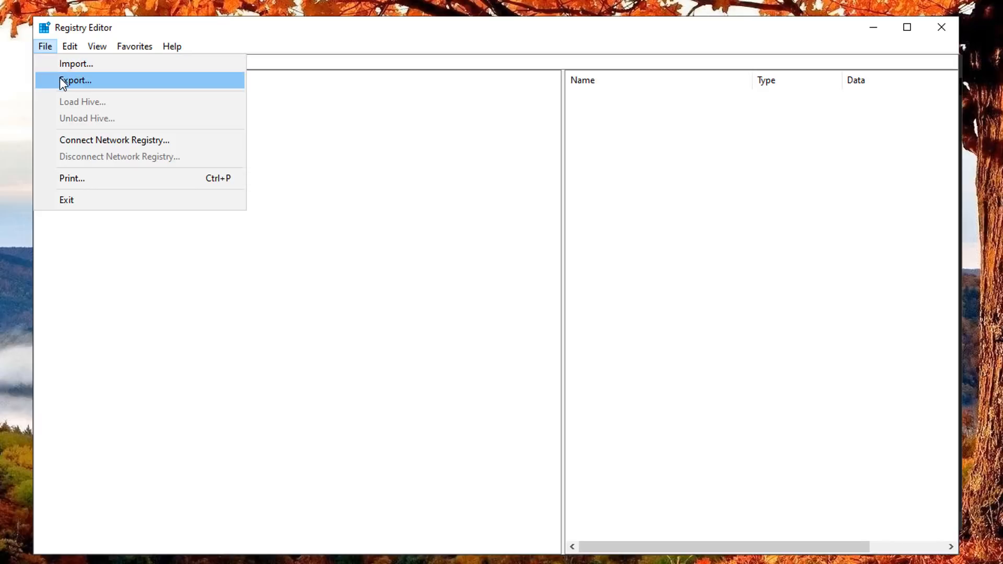
pyautogui.moveTo(75, 63)
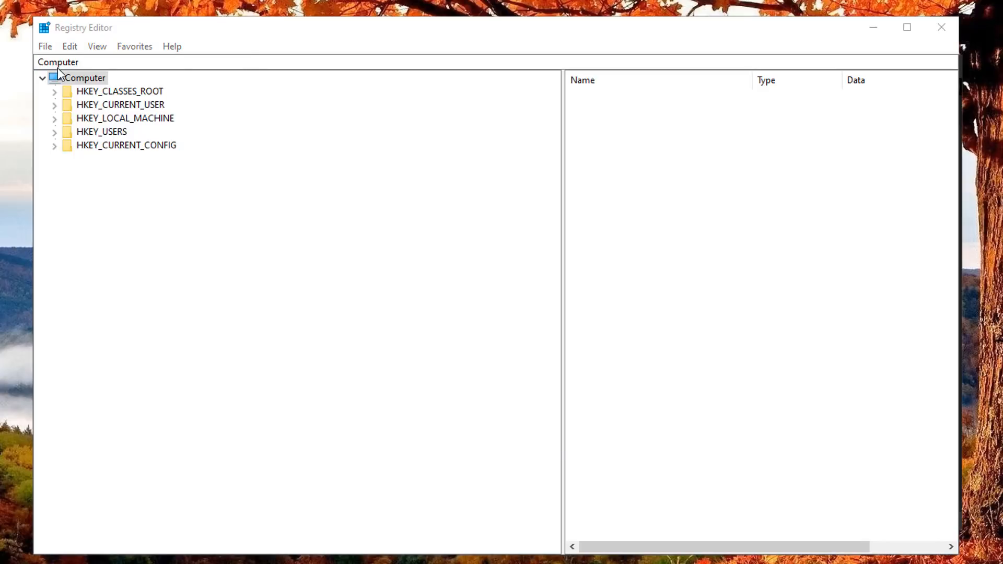
pyautogui.click(45, 46)
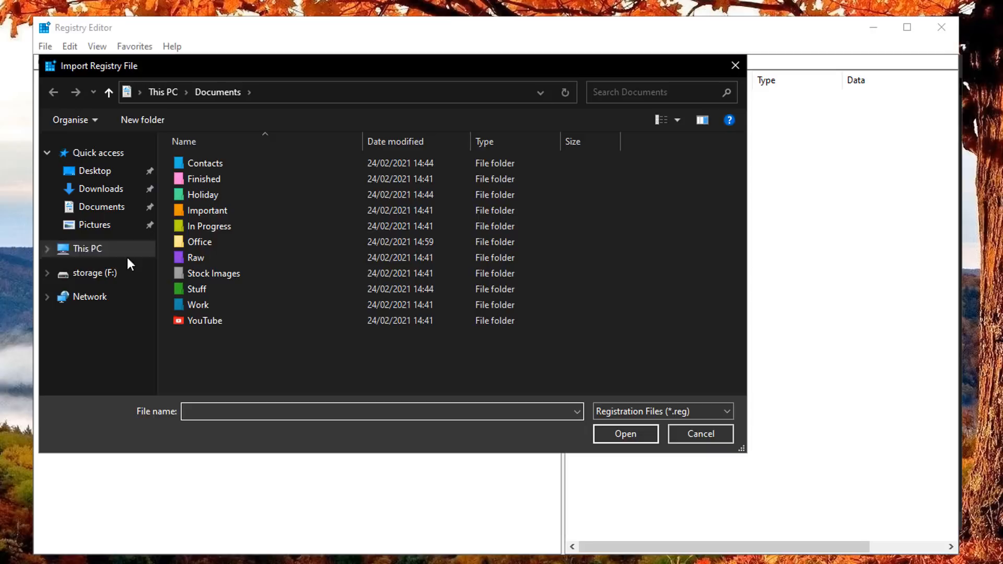
pyautogui.click(86, 248)
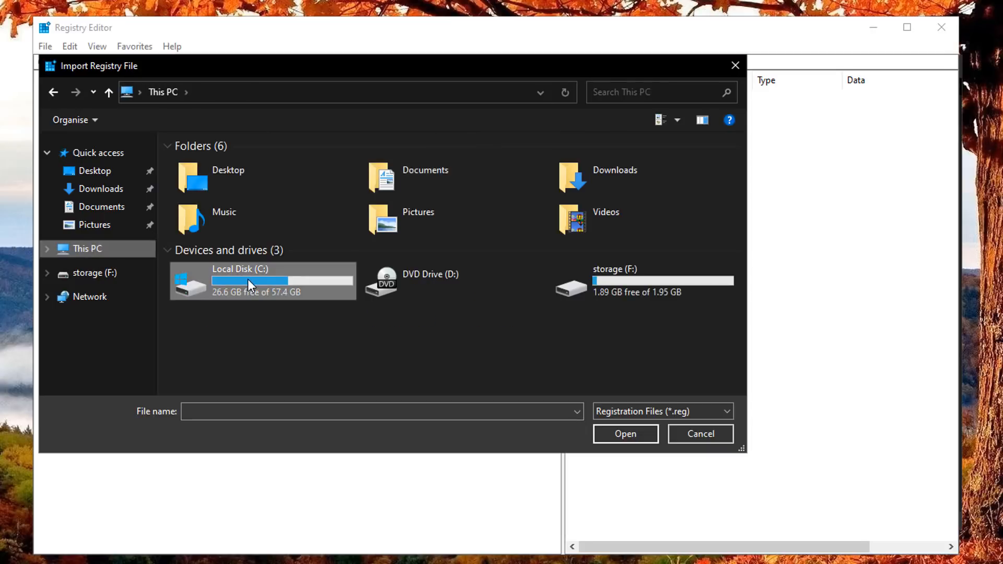
pyautogui.doubleClick(250, 280)
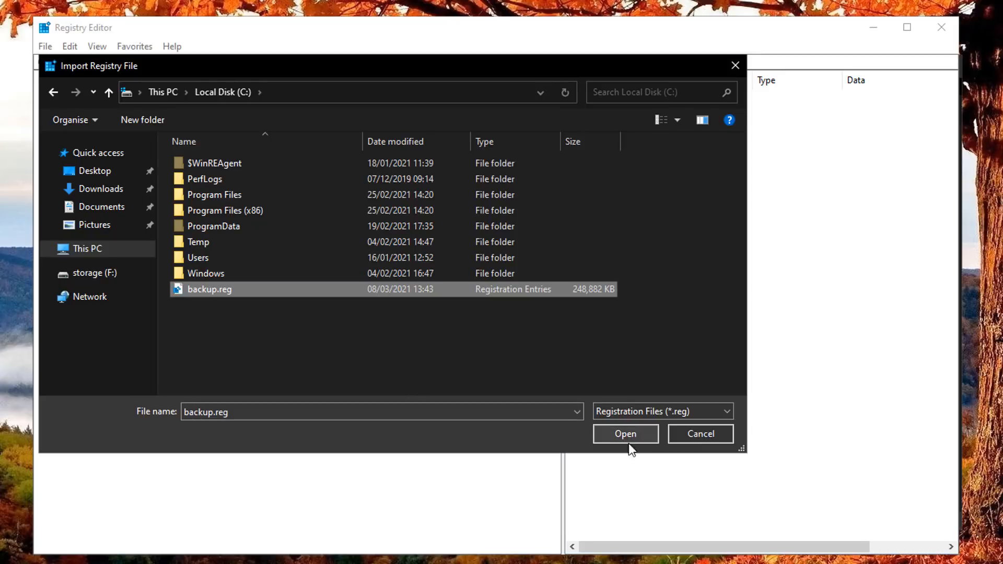
# - Import backup.reg into the registry, then close Registry Editor
pyautogui.click(625, 434)
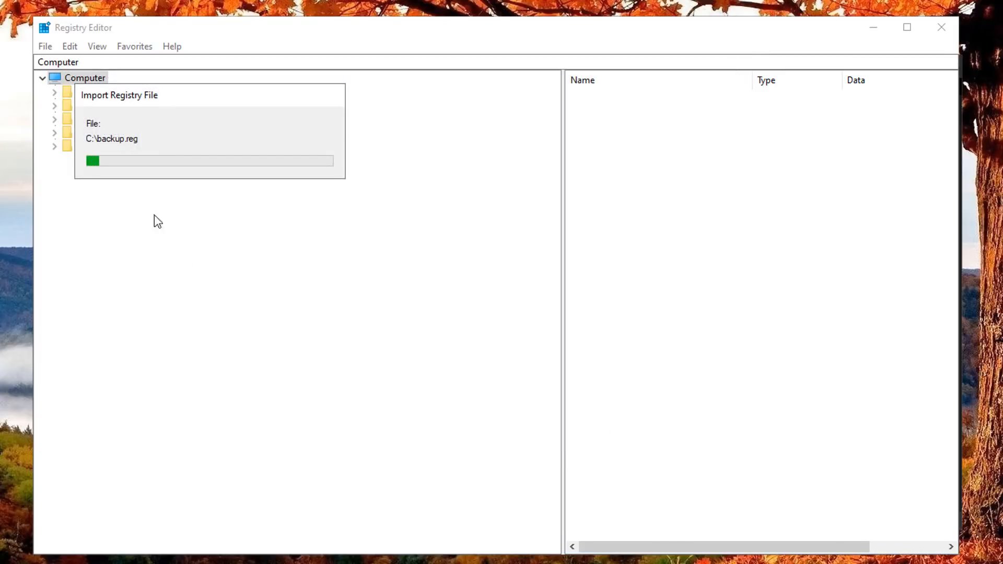
pyautogui.moveTo(194, 175)
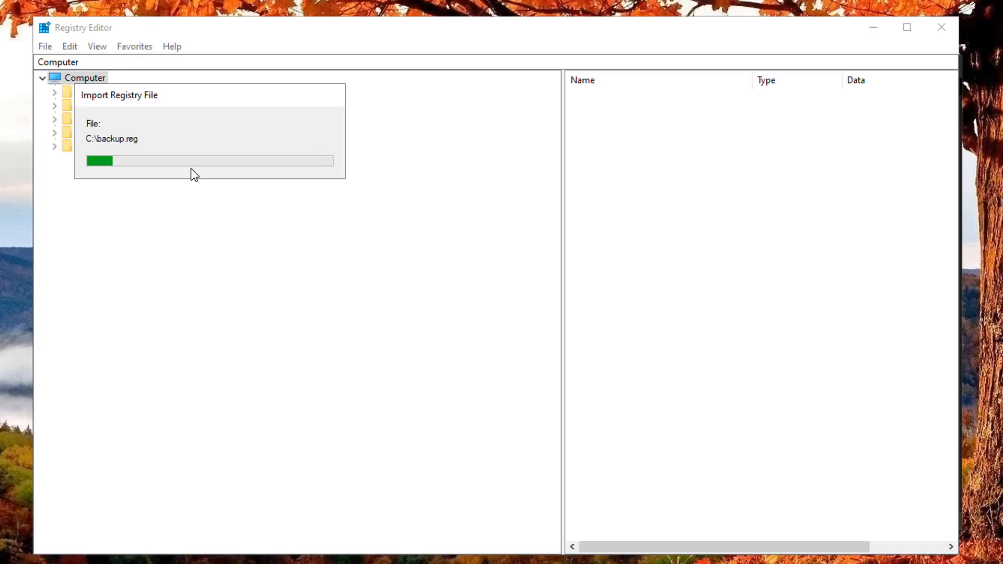
pyautogui.moveTo(260, 303)
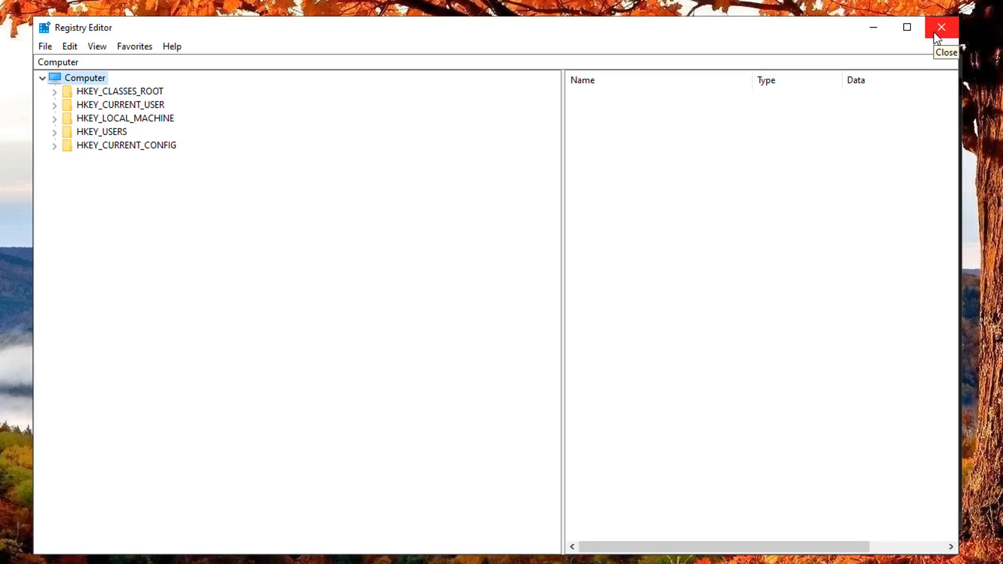
pyautogui.click(940, 27)
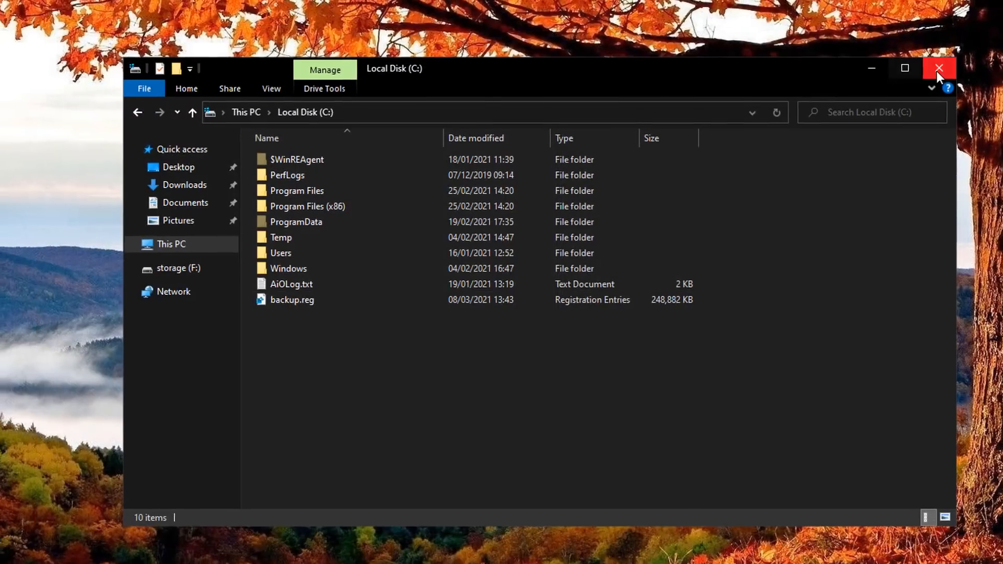
# - Close File Explorer and search Start for 'restore' to find Create a restore point
pyautogui.click(939, 69)
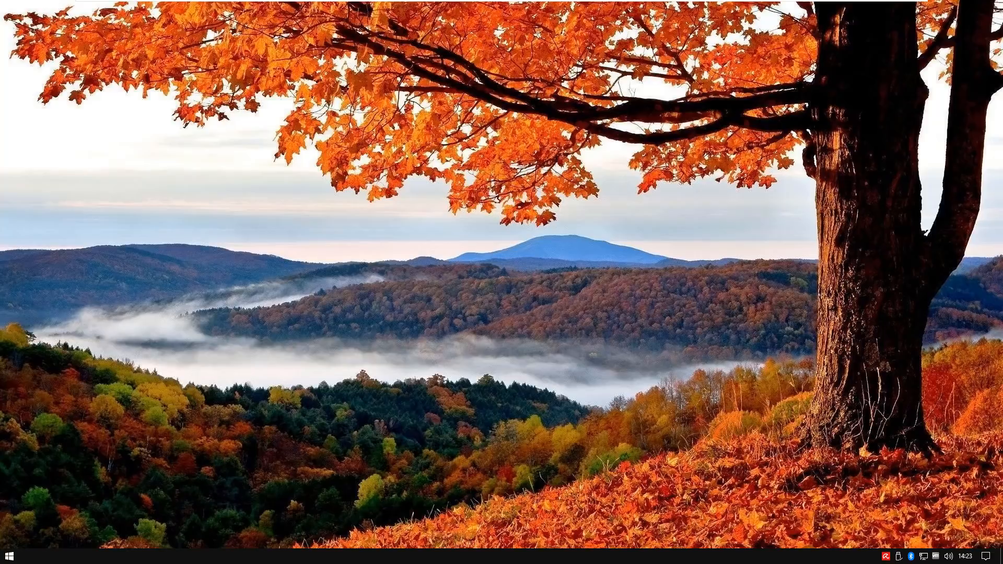
pyautogui.moveTo(139, 550)
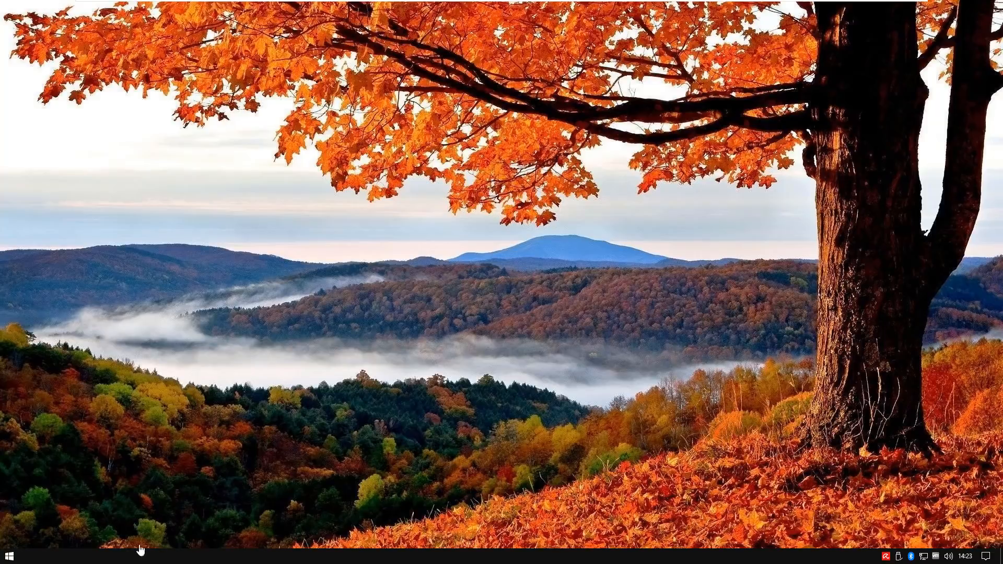
pyautogui.moveTo(10, 551)
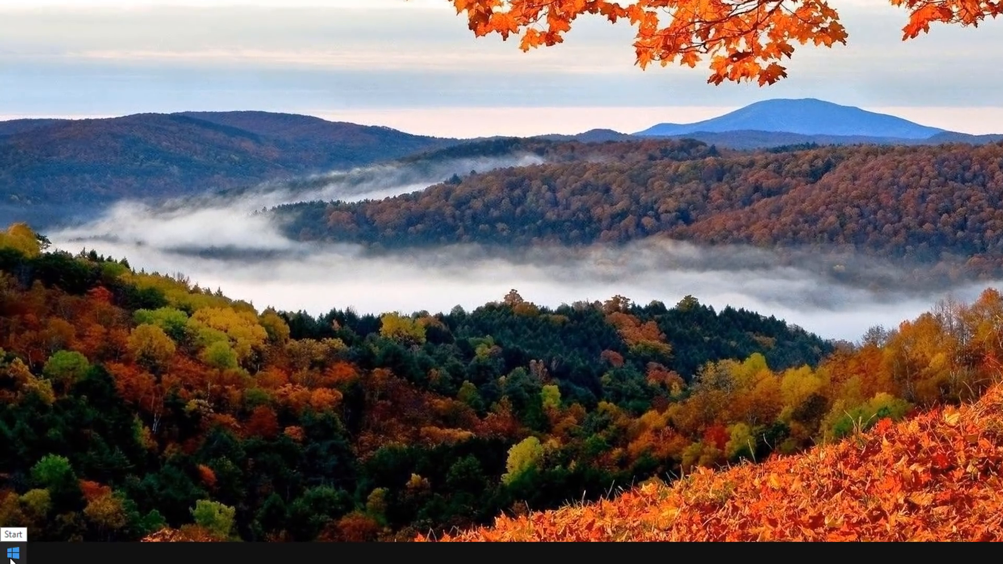
pyautogui.click(10, 553)
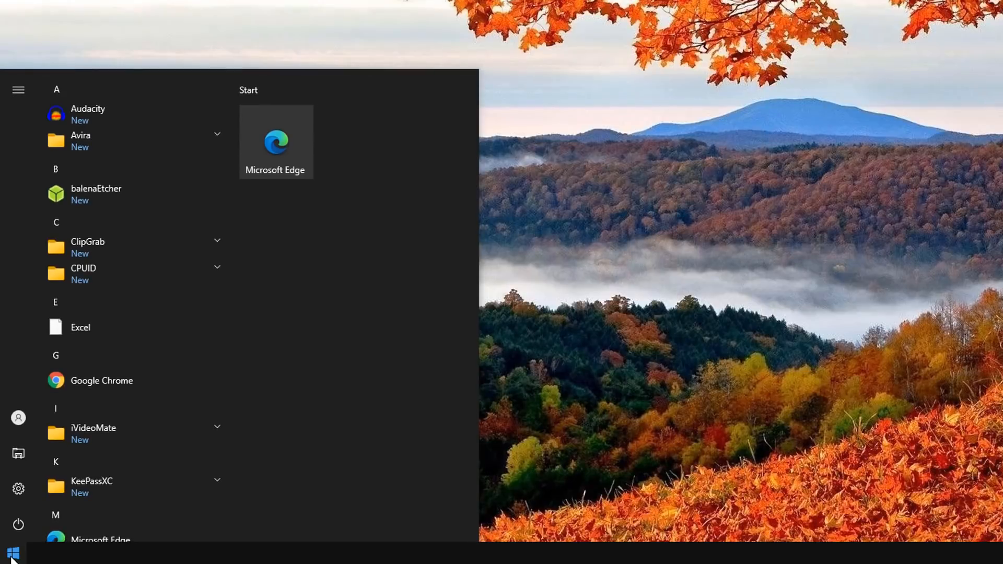
pyautogui.write('resto')
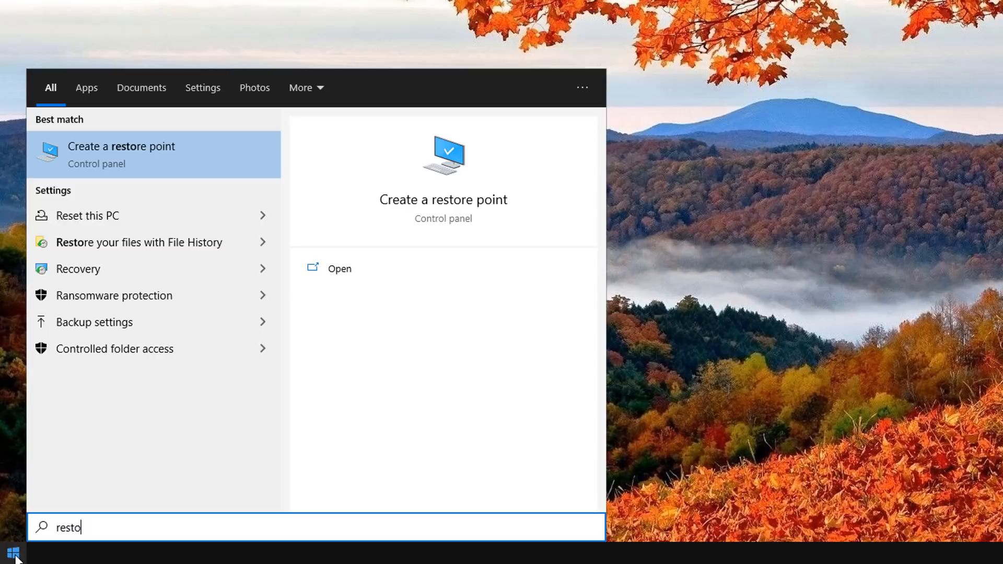
pyautogui.write('re')
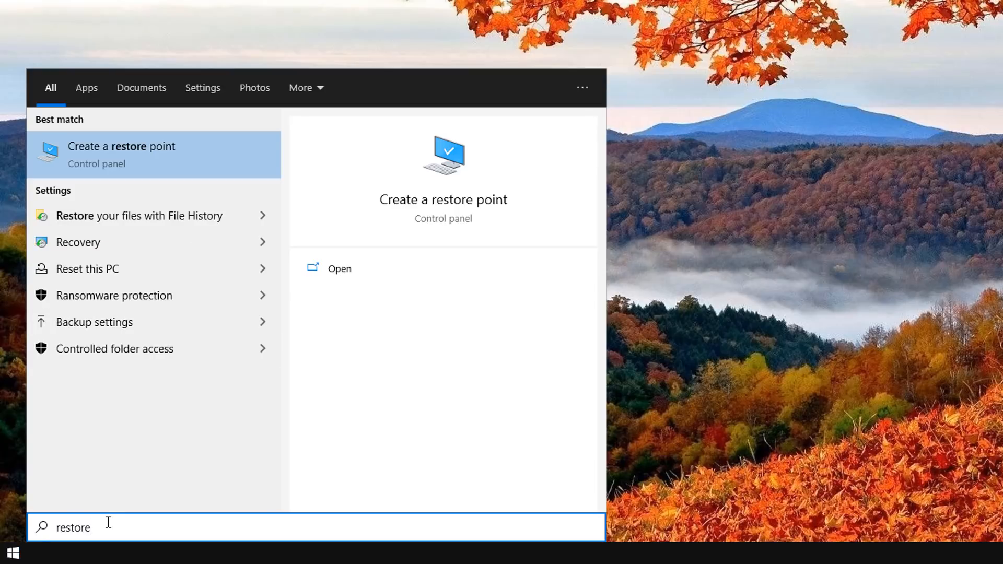
pyautogui.moveTo(128, 215)
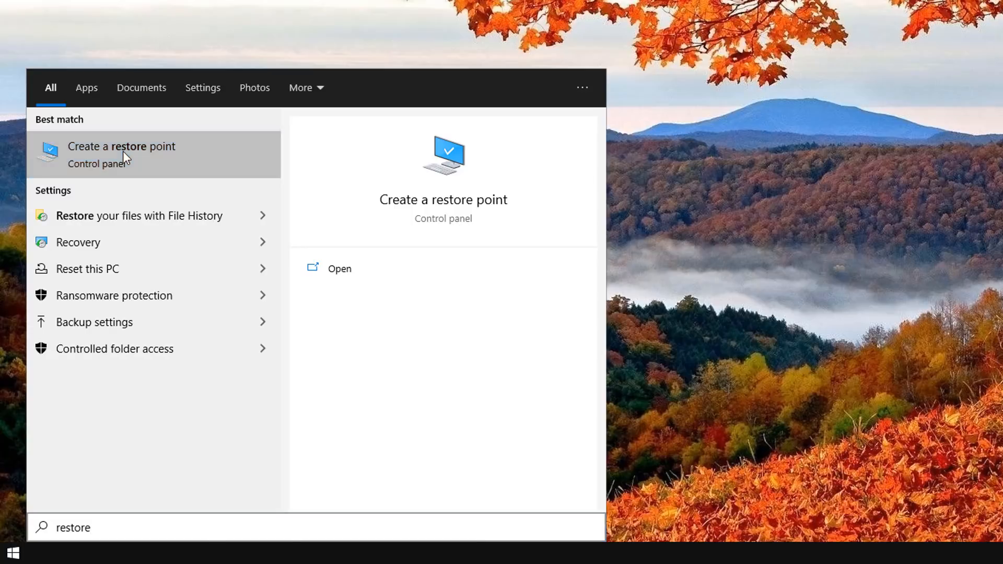
# - From Create a restore point, select Local Disk (C:) and start the System Restore wizard
pyautogui.click(122, 146)
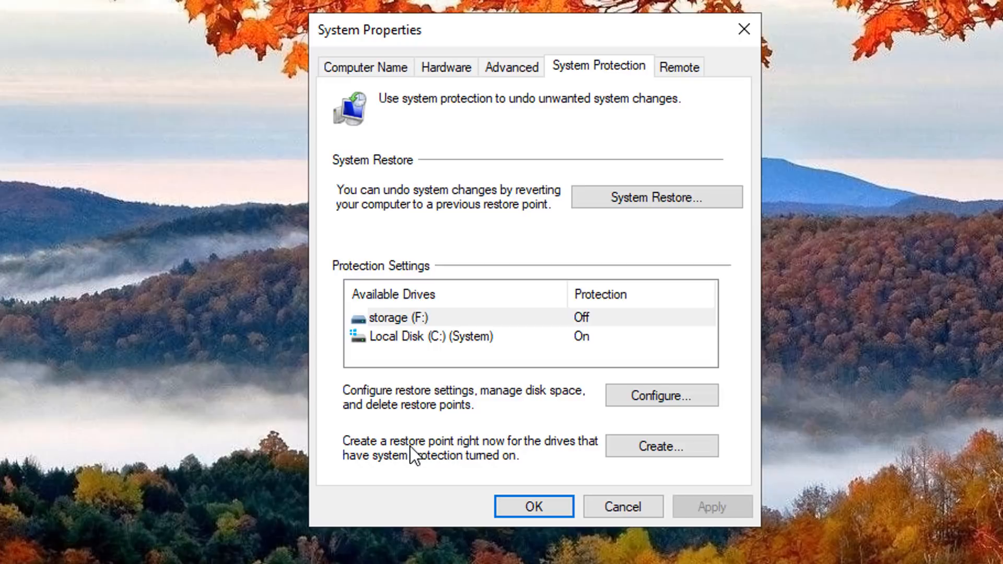
pyautogui.click(431, 337)
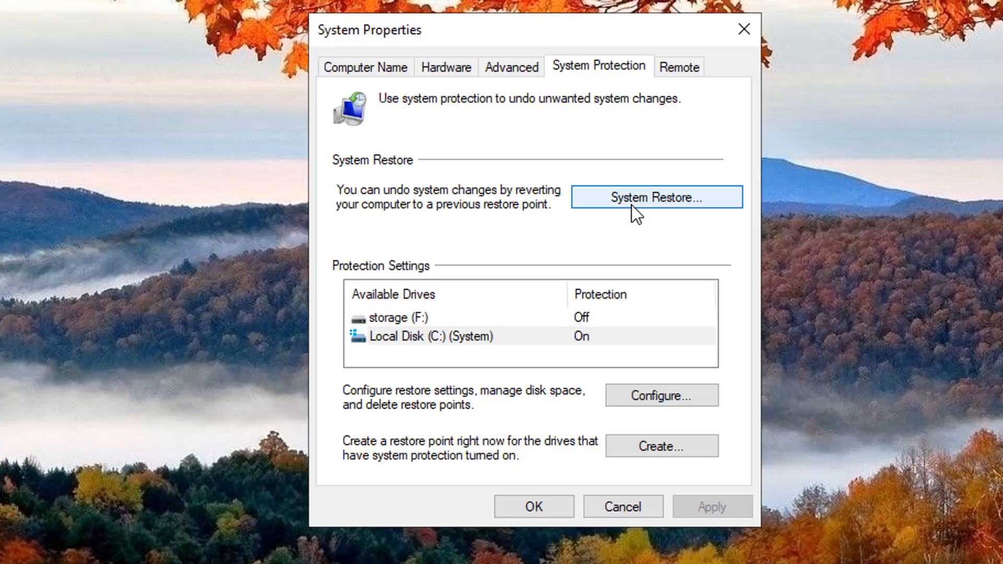
pyautogui.click(655, 197)
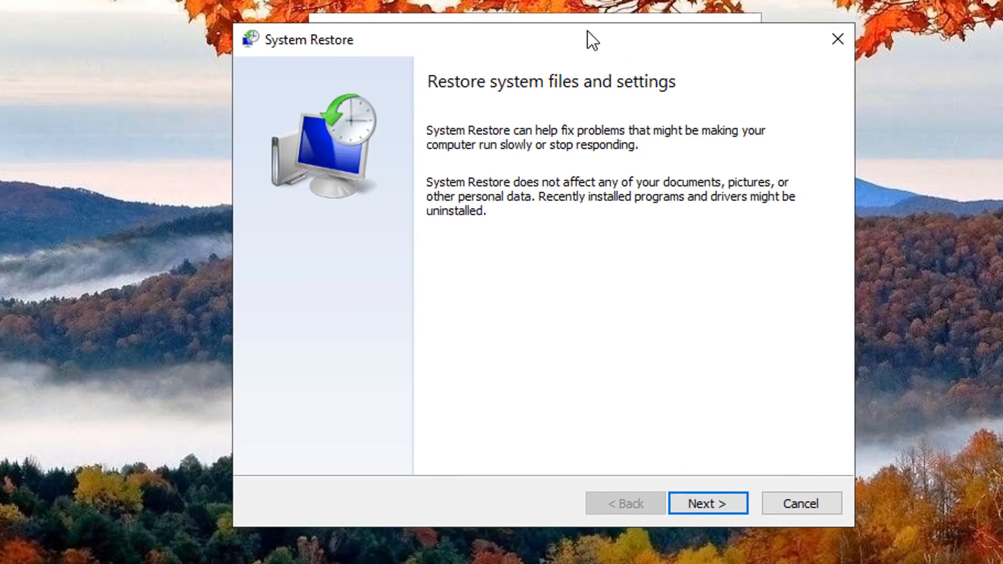
# - Select the 'Before Tweak' restore point and finish the wizard, reaching the cannot-be-interrupted warning
pyautogui.click(707, 502)
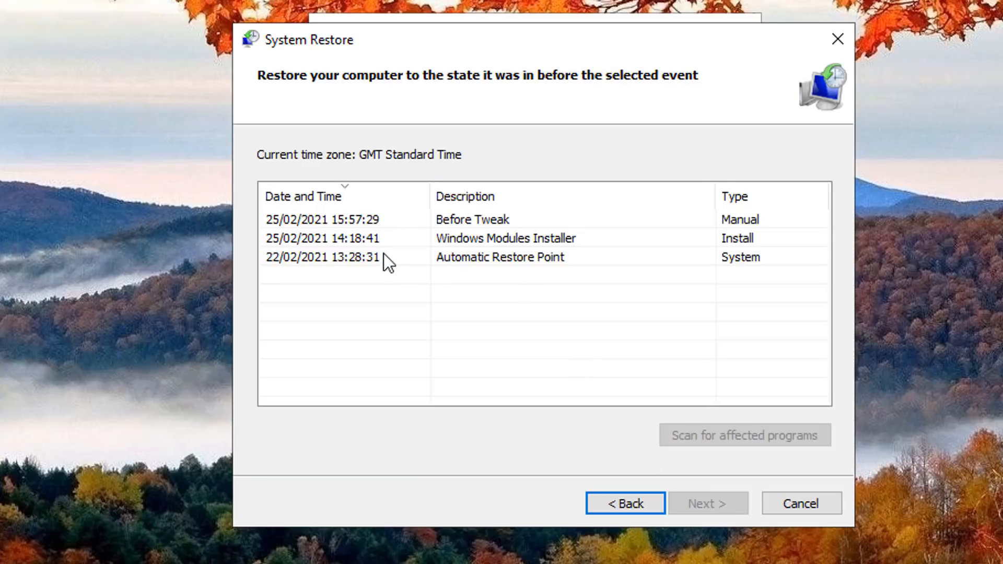
pyautogui.moveTo(387, 238)
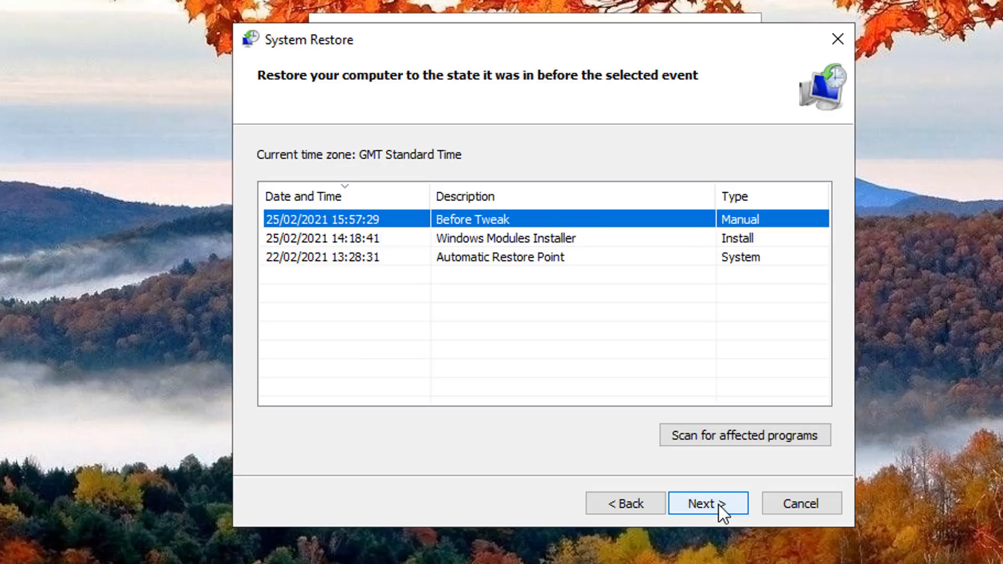
pyautogui.click(708, 504)
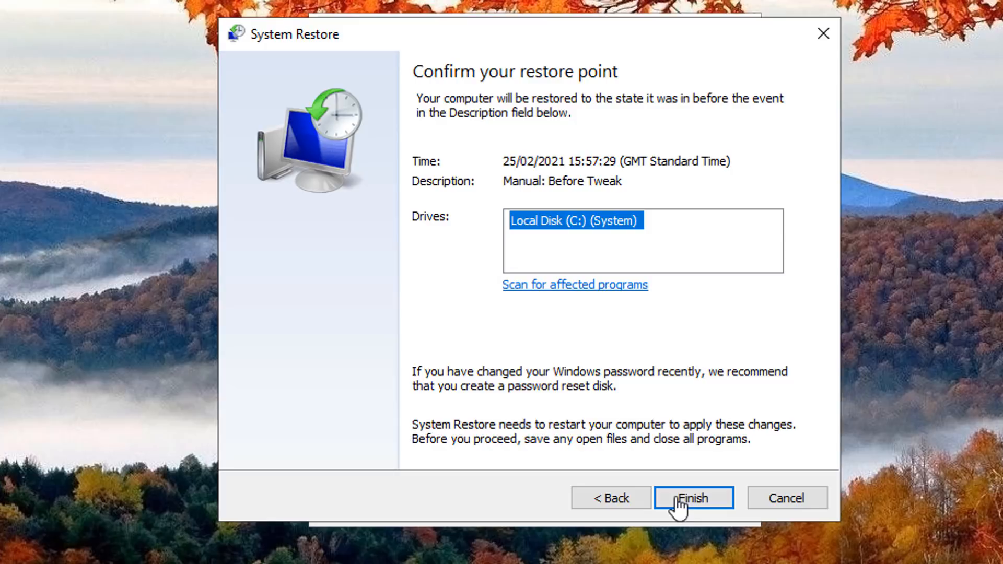
pyautogui.click(694, 498)
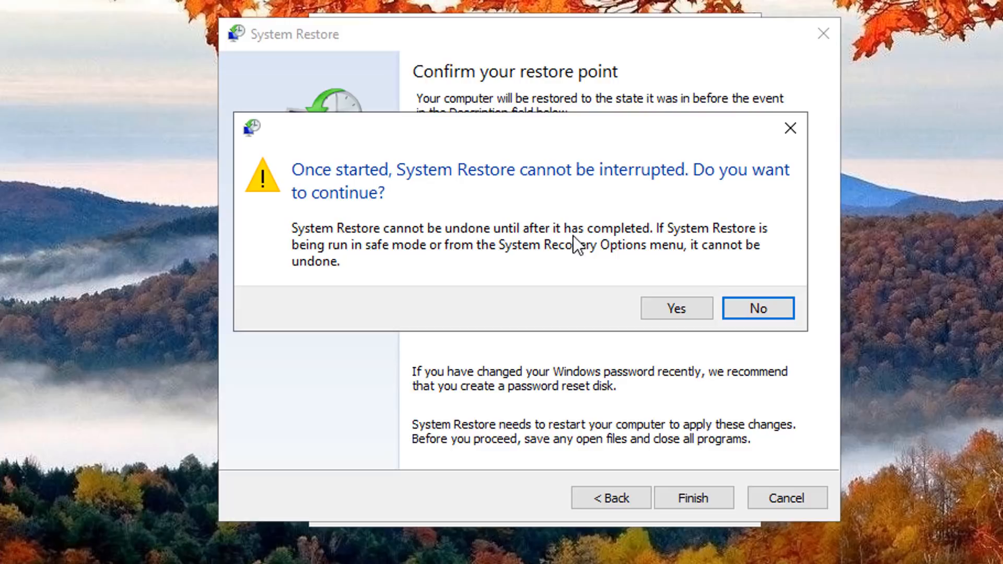
pyautogui.click(676, 307)
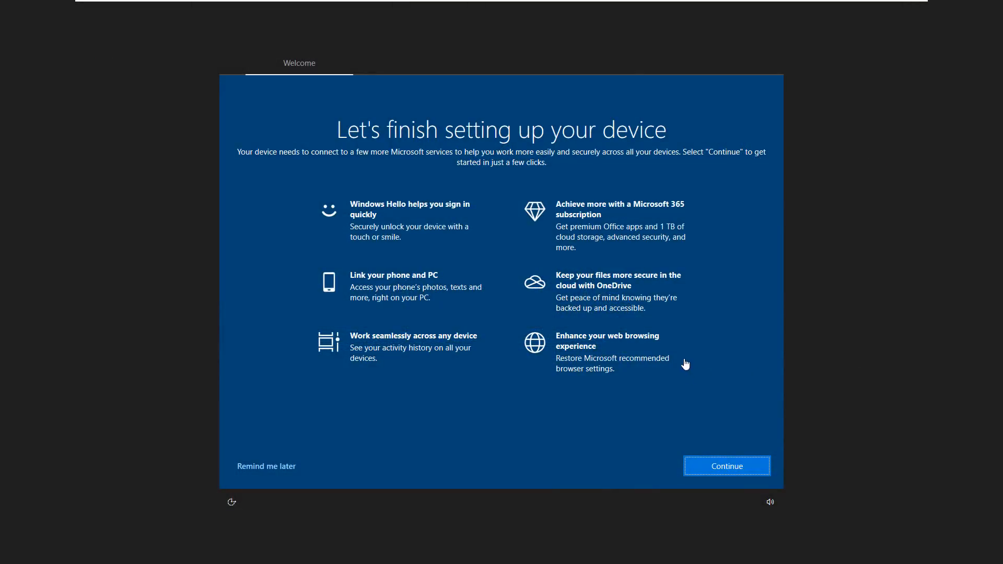
pyautogui.moveTo(285, 471)
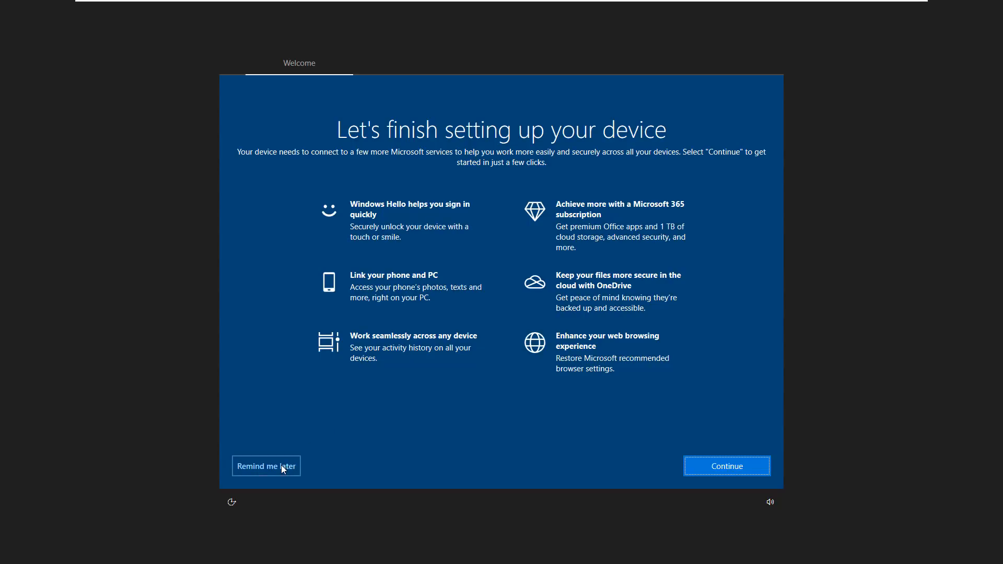
# - Choose Remind me later on device setup and bring up the Start menu from the desktop
pyautogui.click(266, 466)
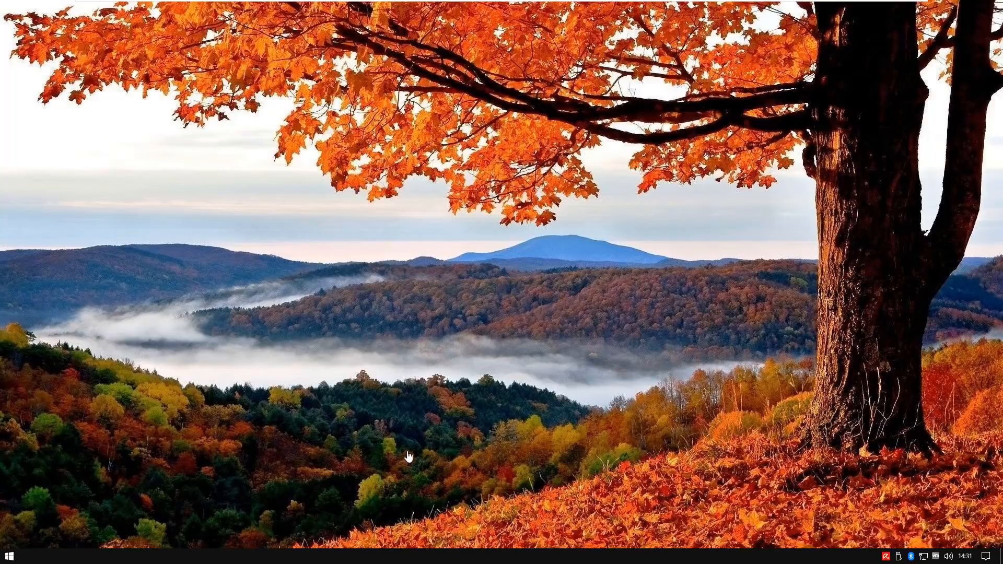
pyautogui.click(8, 554)
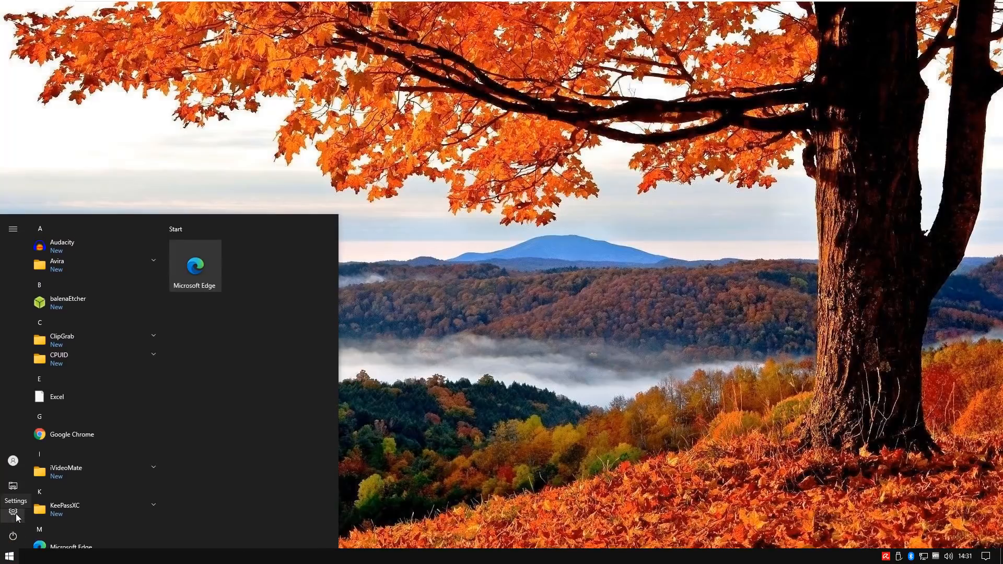
# - Reach the Recovery page of Update & Security in Settings, where Reset this PC is offered
pyautogui.click(13, 512)
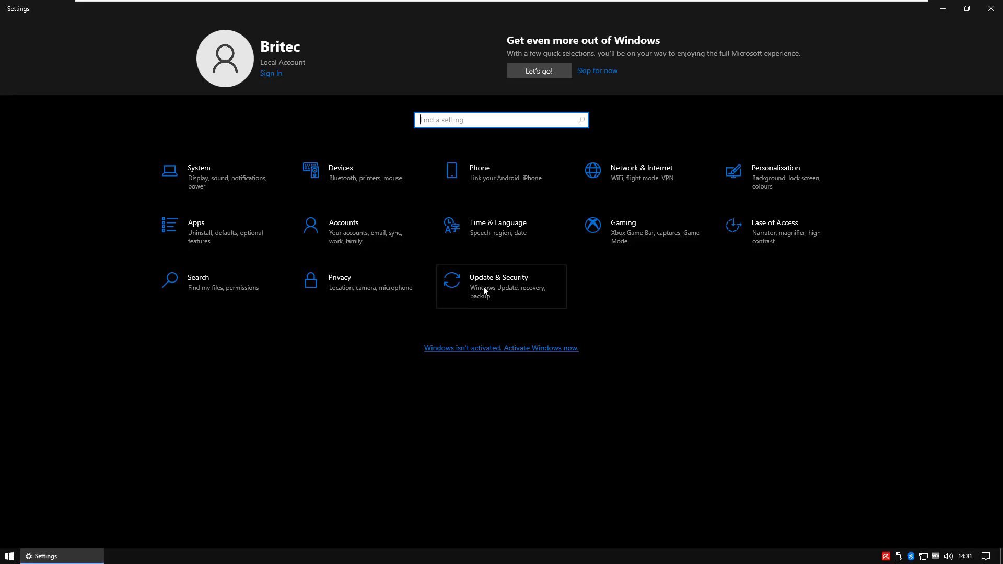
pyautogui.click(499, 287)
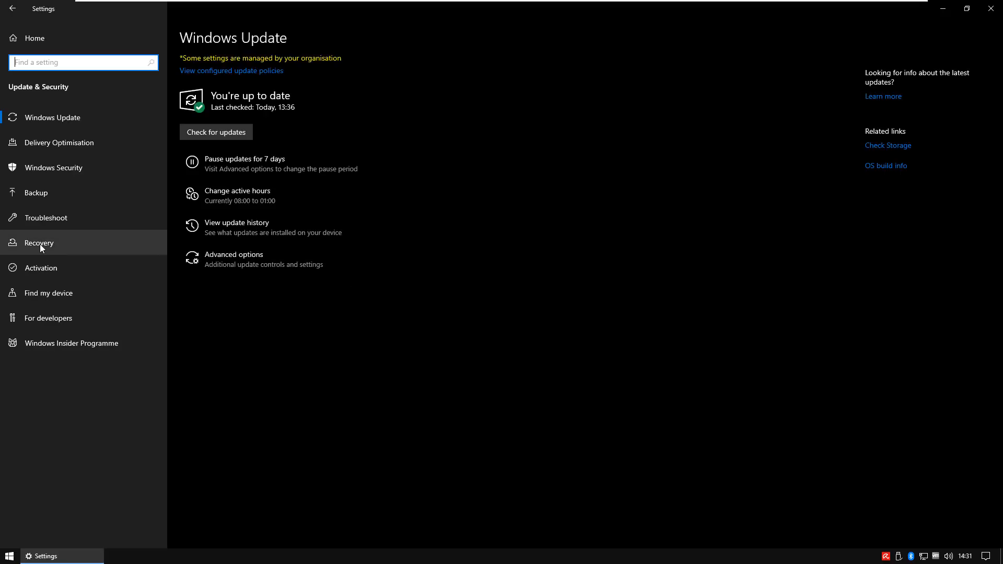
pyautogui.click(39, 242)
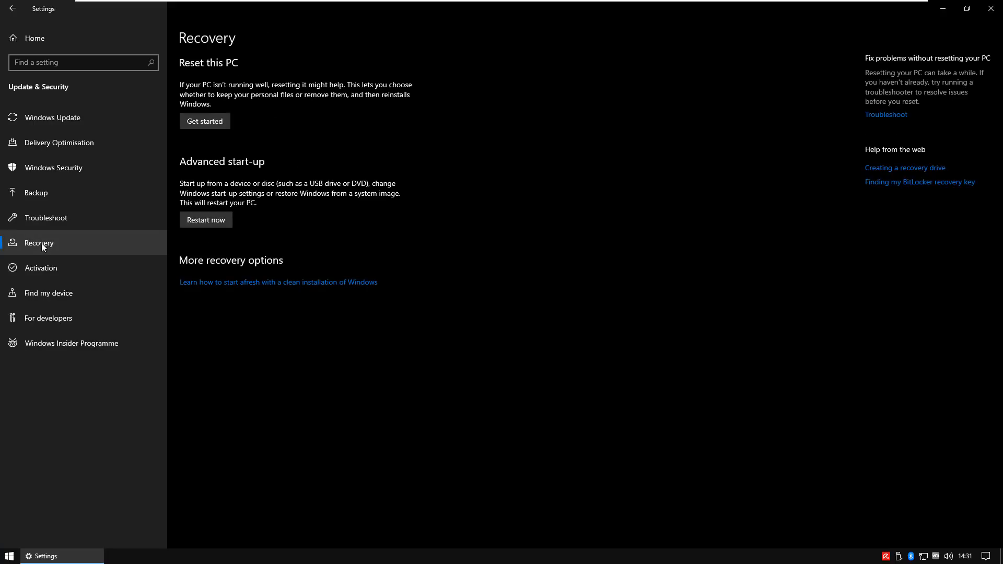
pyautogui.moveTo(183, 128)
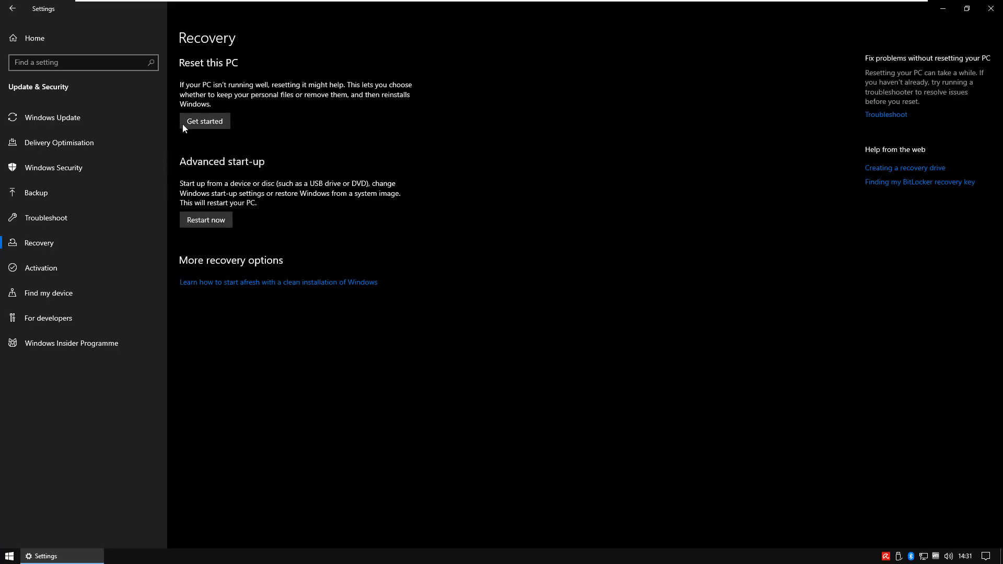
pyautogui.moveTo(218, 93)
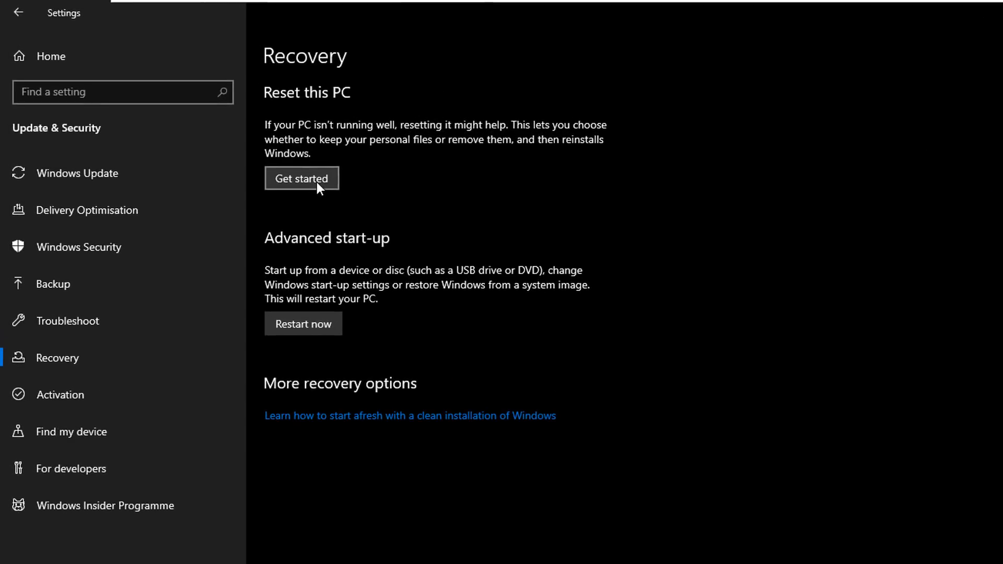
# - Start Reset this PC choosing Keep my files and Cloud download, reaching Additional settings
pyautogui.click(301, 178)
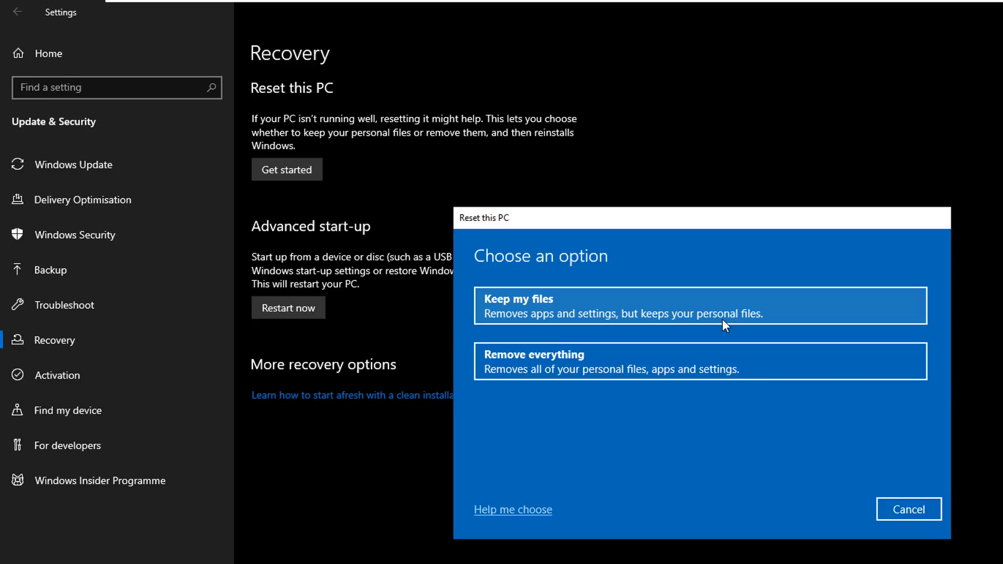
pyautogui.moveTo(703, 368)
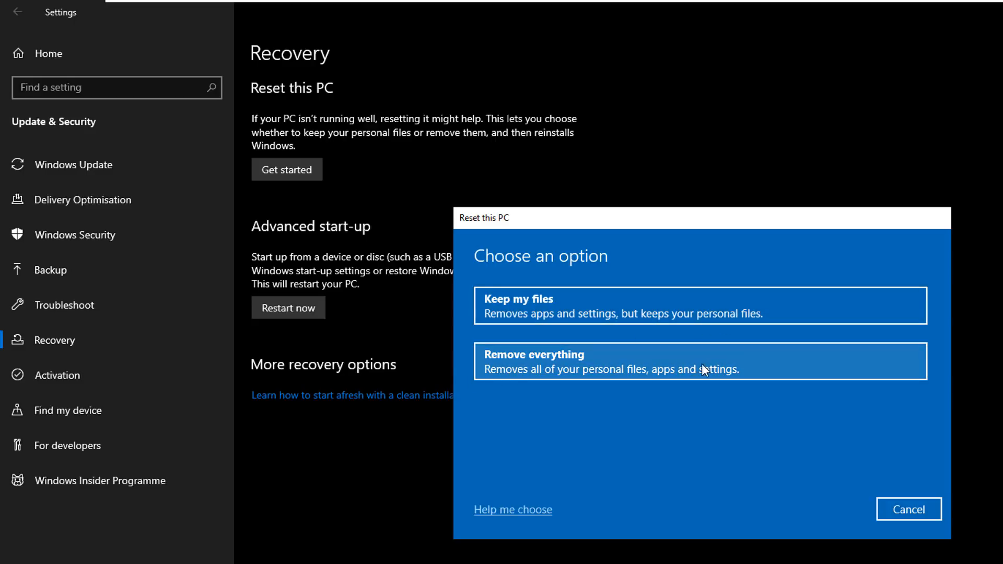
pyautogui.moveTo(699, 306)
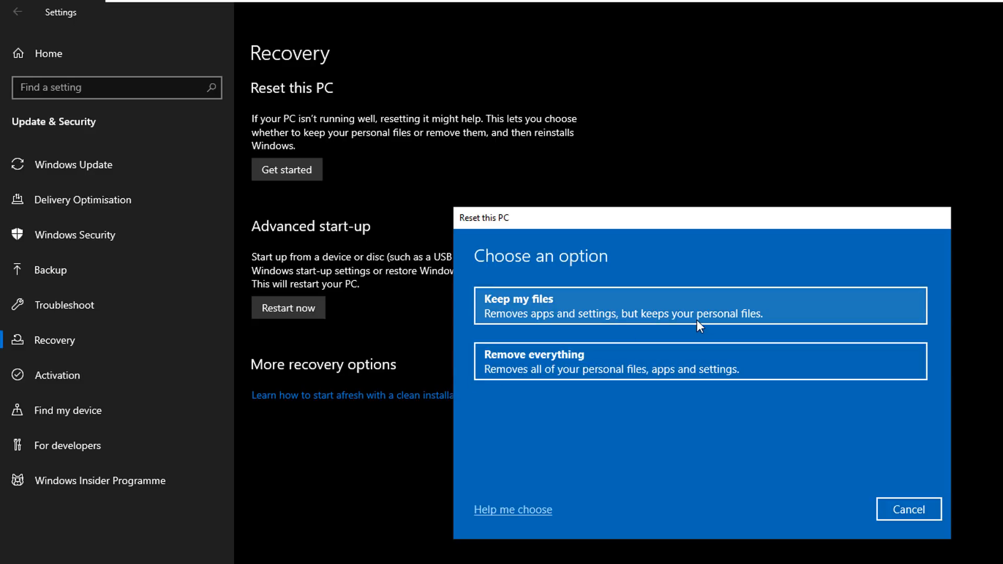
pyautogui.click(700, 305)
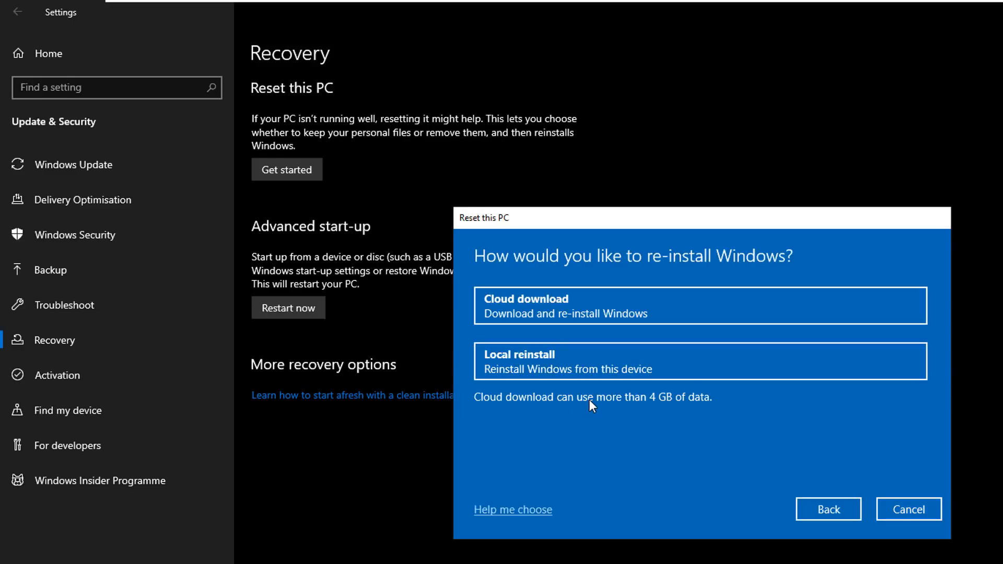
pyautogui.moveTo(744, 274)
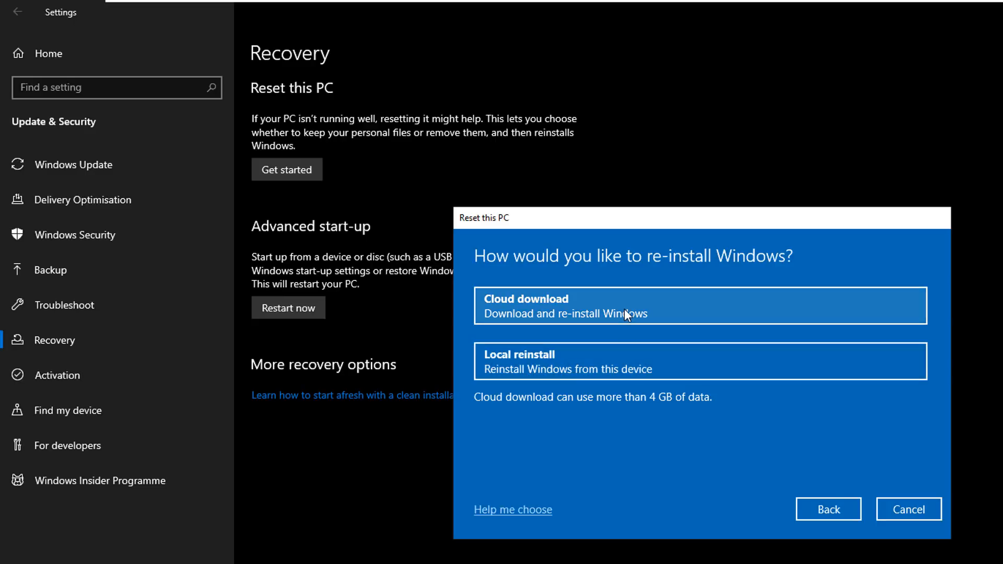
pyautogui.click(700, 305)
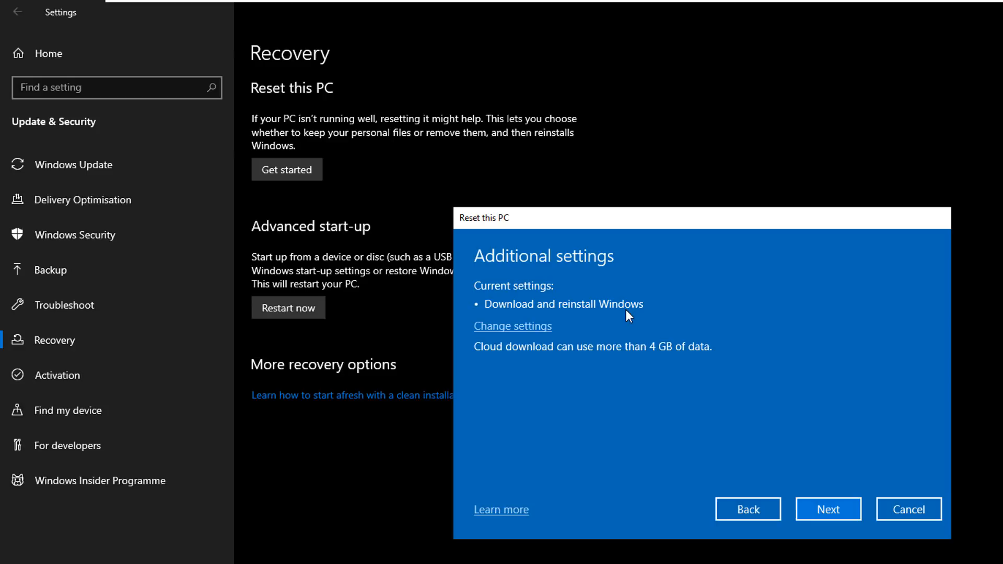
pyautogui.moveTo(654, 451)
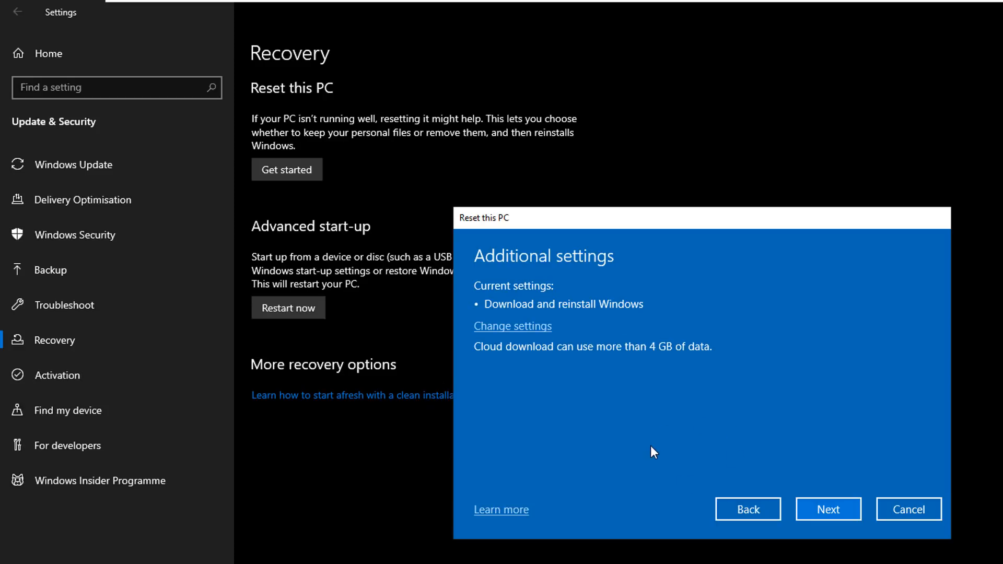
pyautogui.moveTo(502, 302)
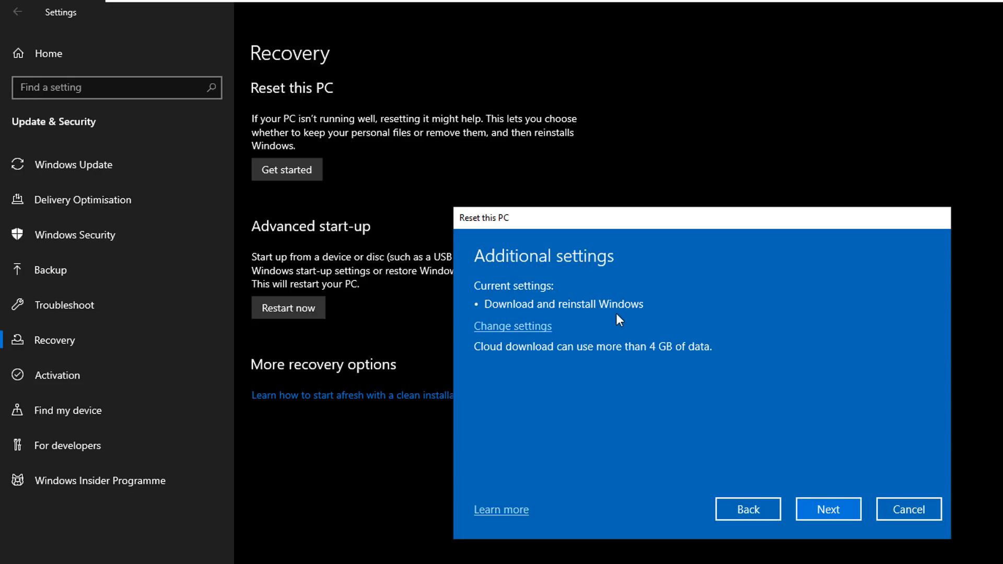
pyautogui.moveTo(626, 338)
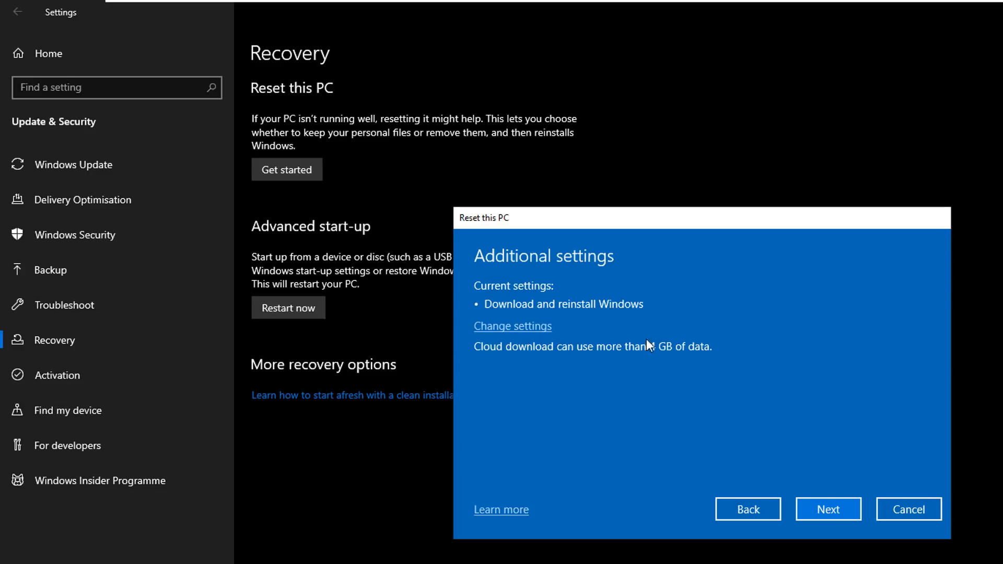
pyautogui.moveTo(569, 339)
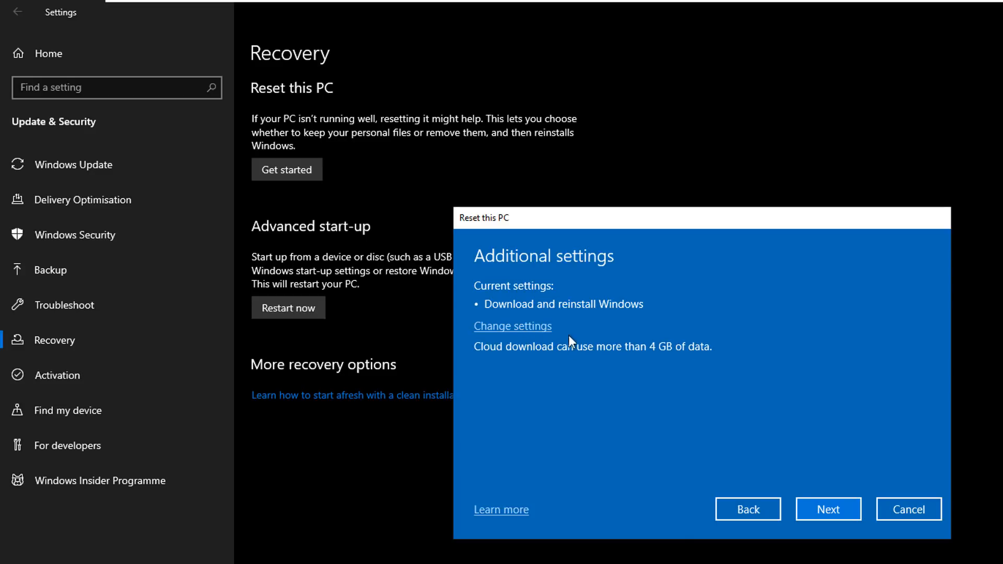
# - Continue past Additional settings so the wizard begins getting the reset ready
pyautogui.click(828, 508)
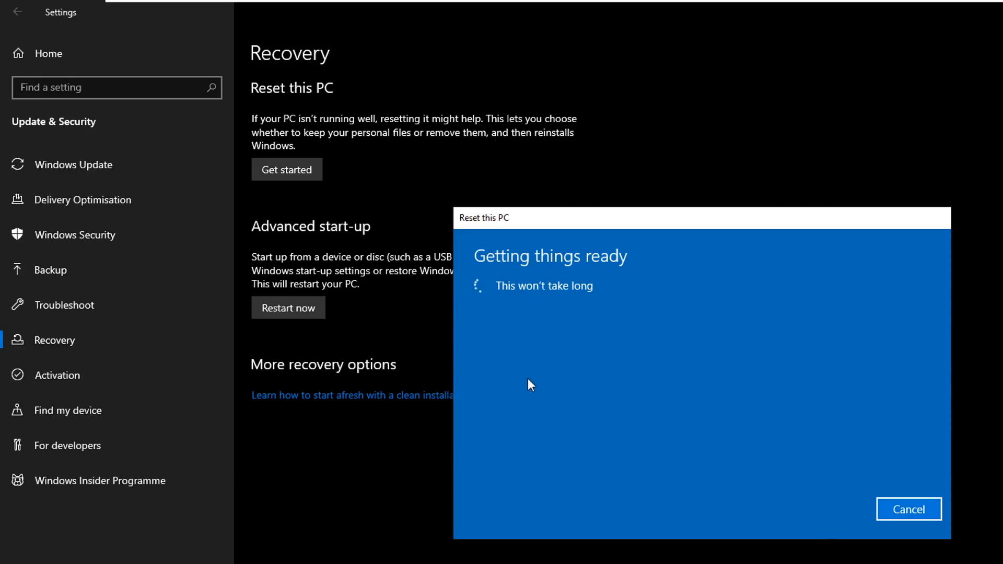
pyautogui.moveTo(649, 448)
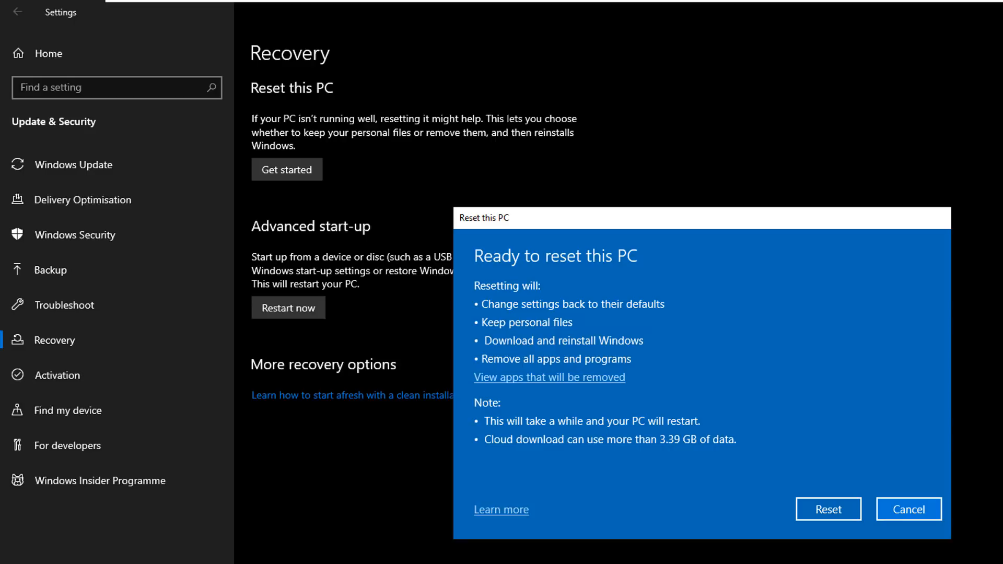
pyautogui.moveTo(598, 358)
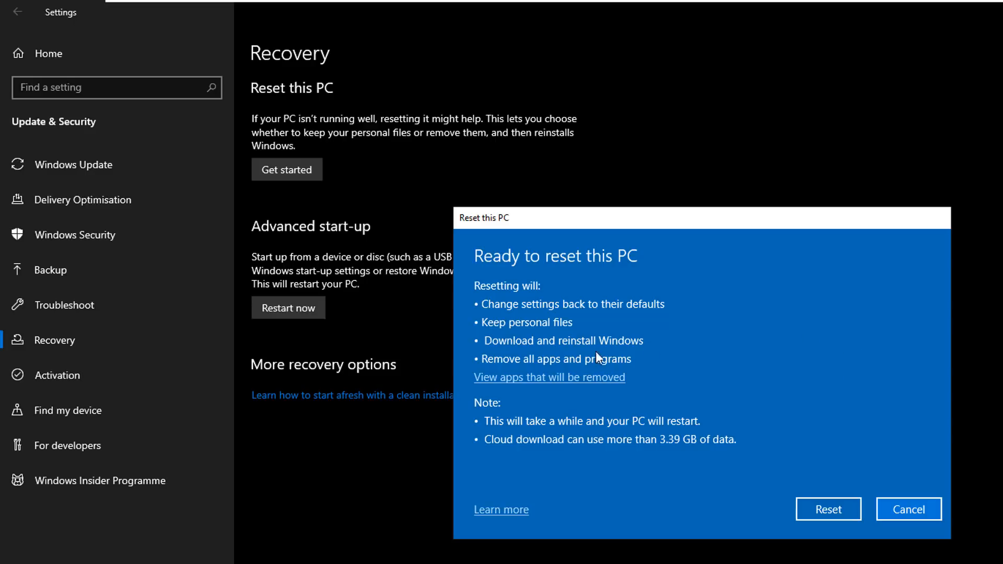
pyautogui.moveTo(524, 458)
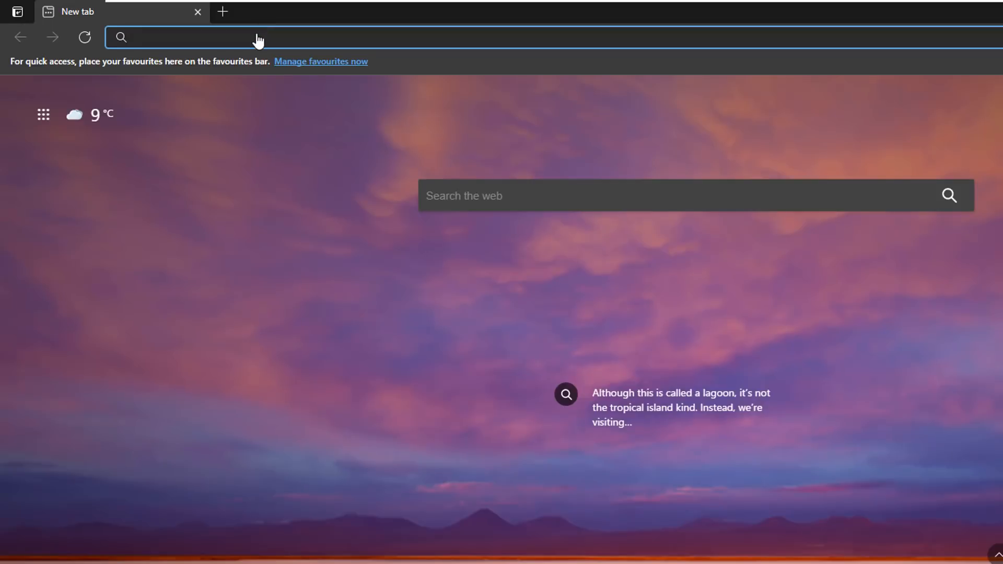
# - Search Bing for 'media creation tool windows 10' and load Microsoft's Download Windows 10 page
pyautogui.write('media creation tool')
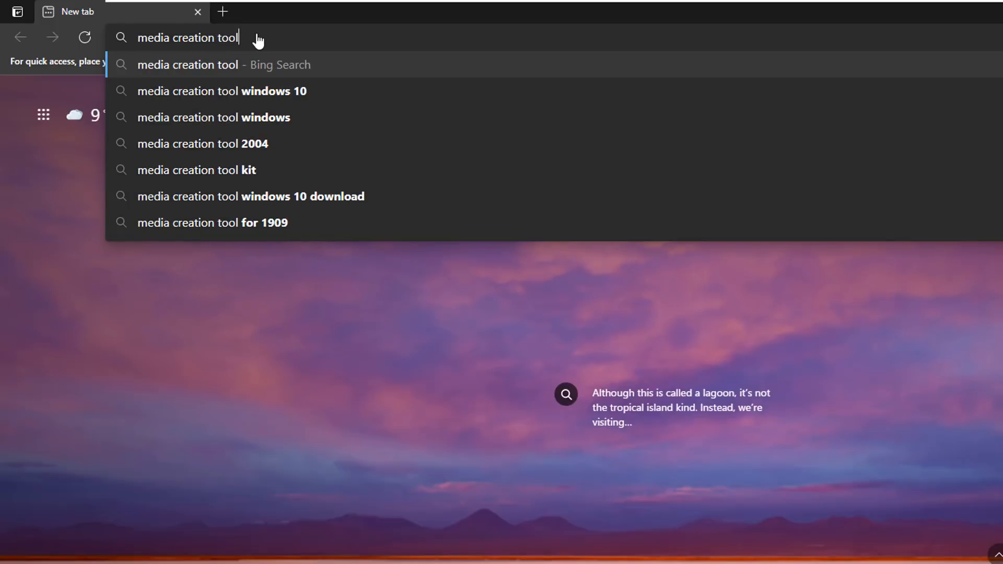
pyautogui.click(221, 91)
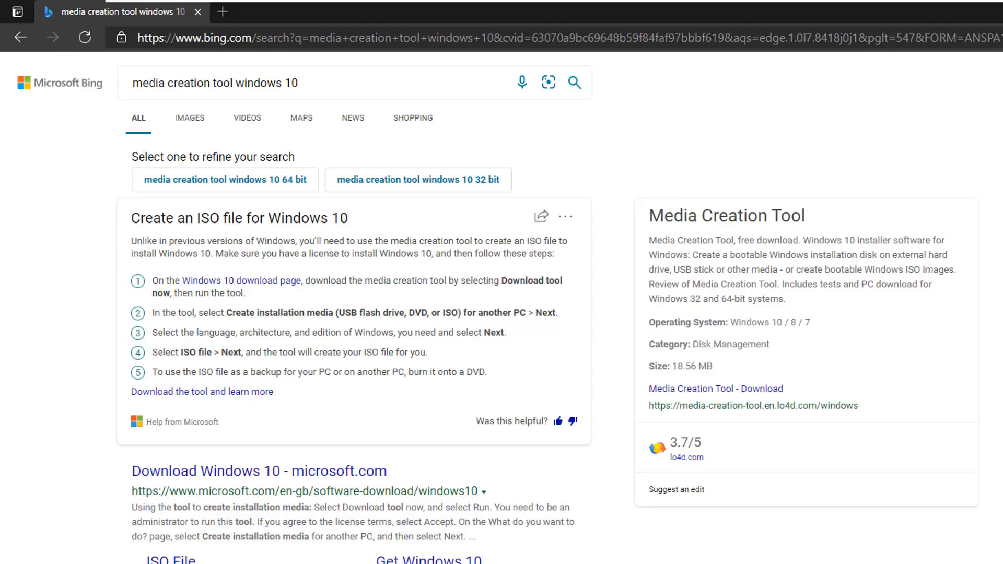
pyautogui.click(258, 471)
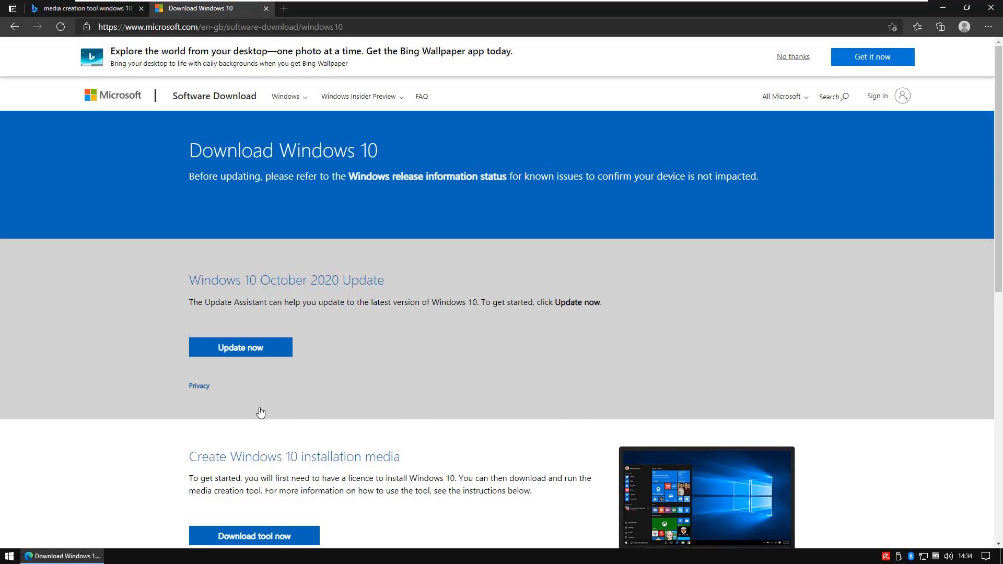
pyautogui.click(254, 534)
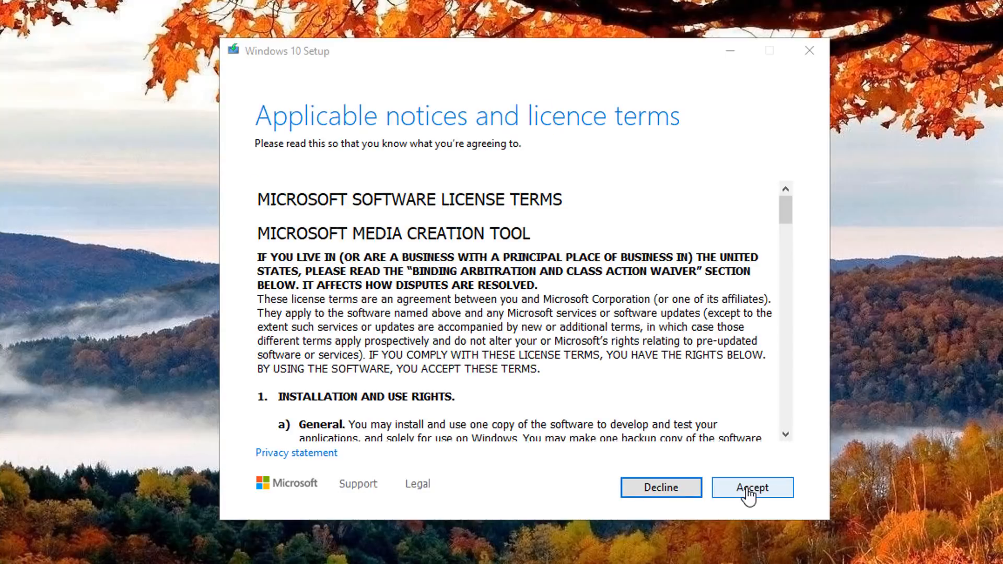
# - Accept the Setup licence terms and proceed with Upgrade this PC now, starting the Windows 10 download
pyautogui.click(752, 488)
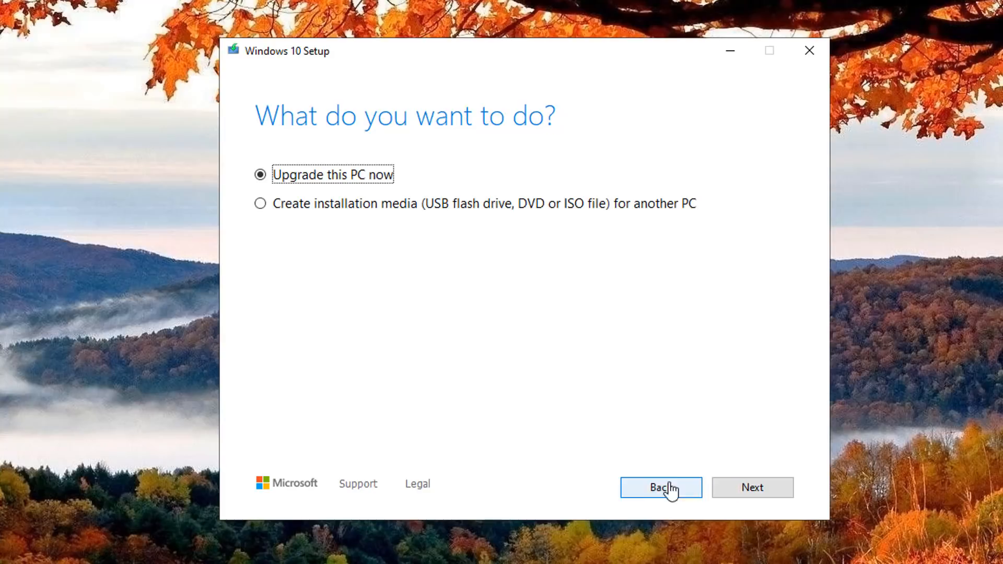
pyautogui.moveTo(284, 160)
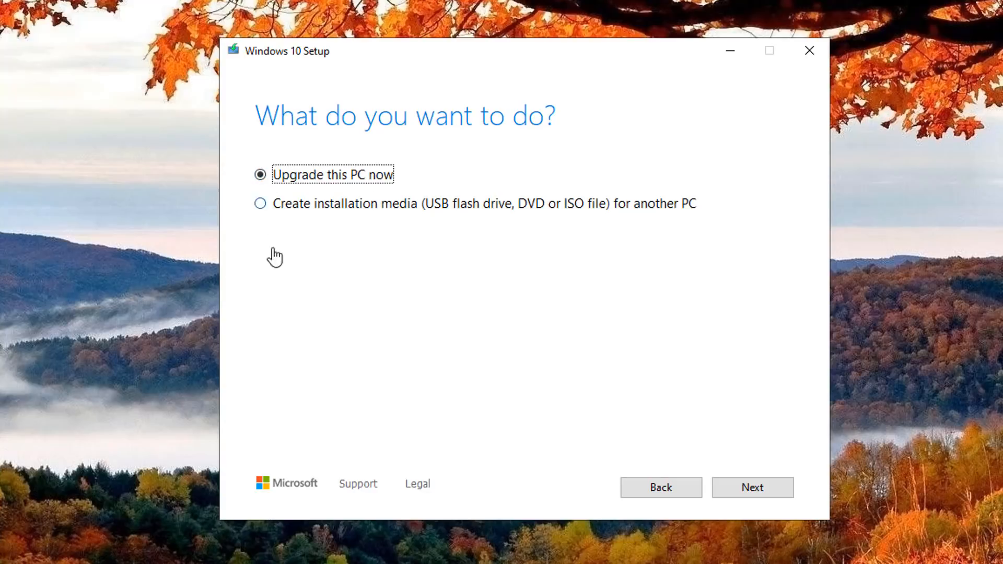
pyautogui.click(752, 488)
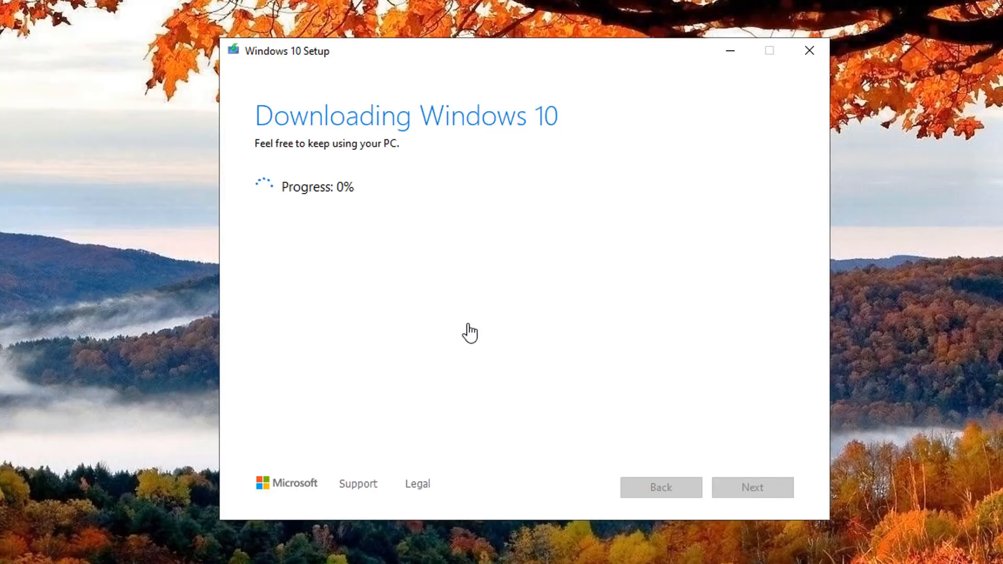
pyautogui.moveTo(337, 214)
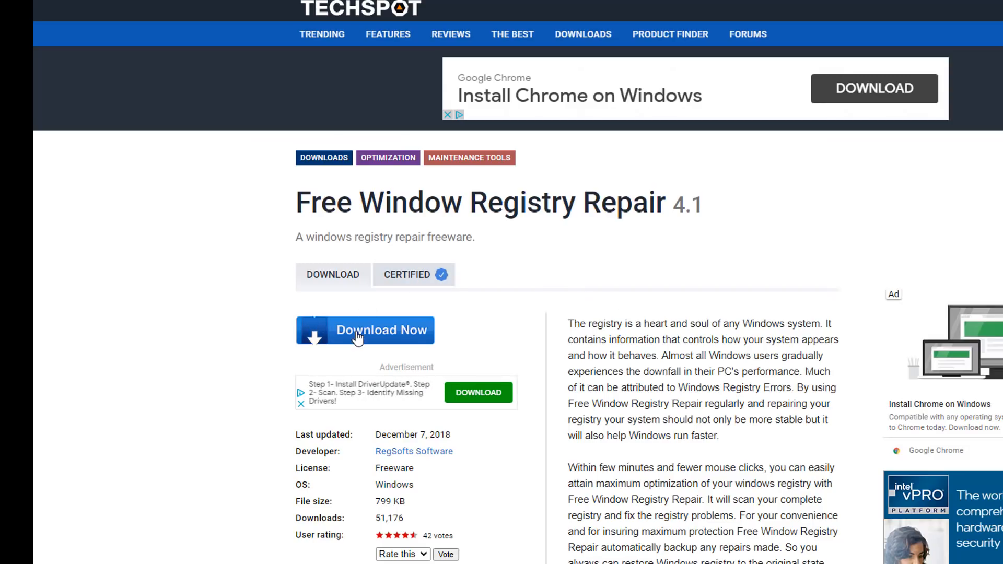
# - Download Free Window Registry Repair via Download Now on its TechSpot page
pyautogui.click(365, 330)
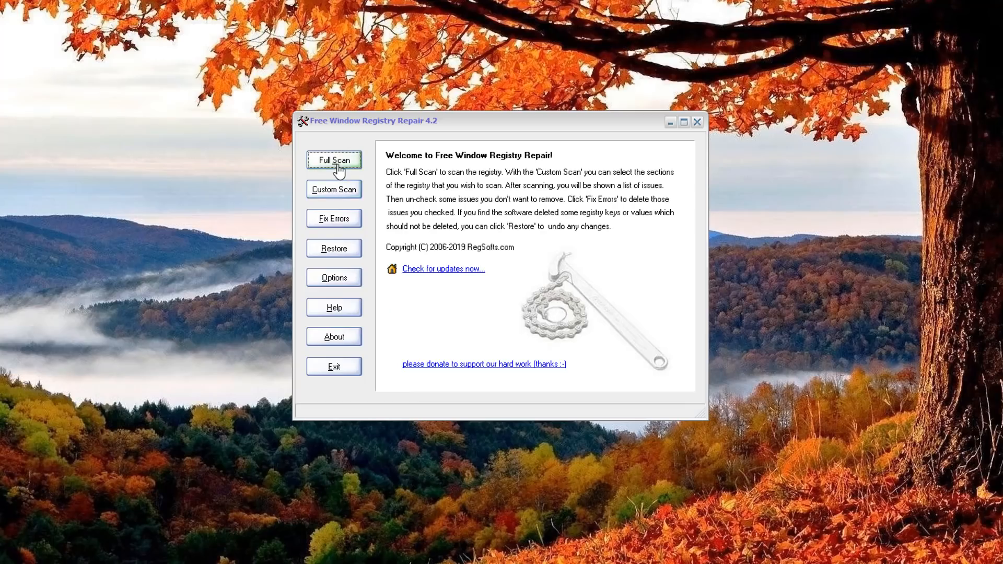
# - Run a Full Scan of the registry, finding 665 errors all selected for fixing
pyautogui.click(333, 158)
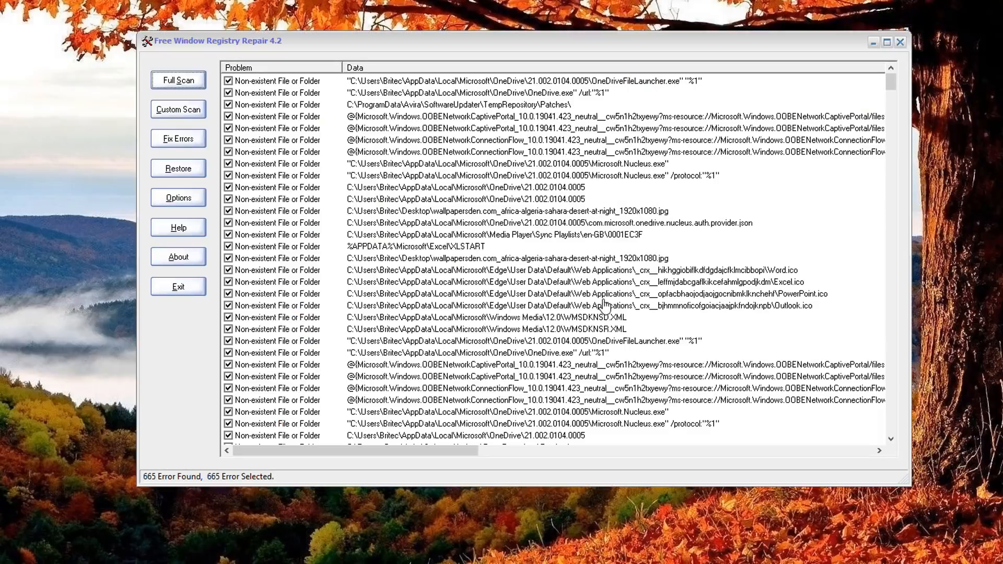
pyautogui.moveTo(157, 489)
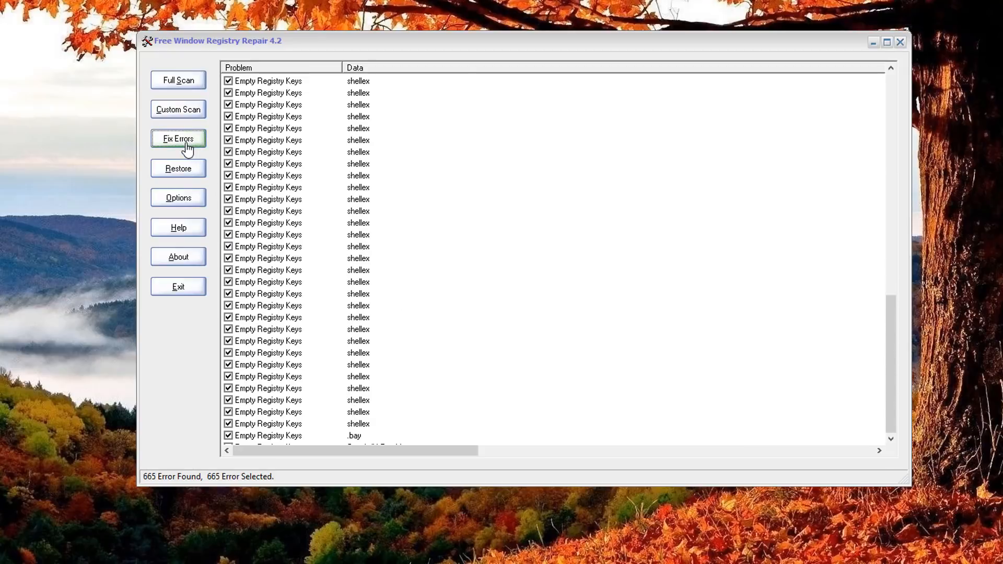
# - Fix all 665 selected registry errors, then close Free Window Registry Repair
pyautogui.click(178, 139)
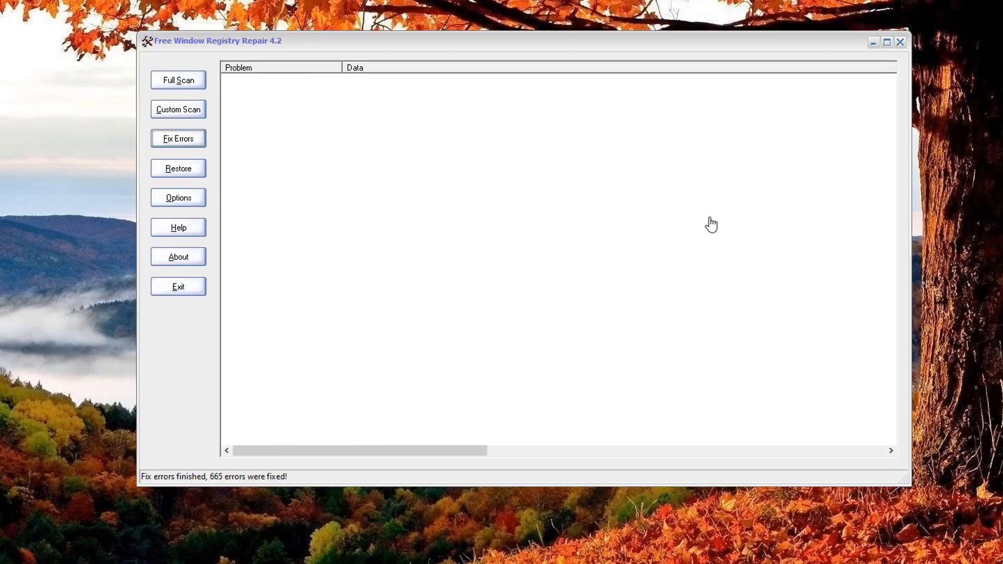
pyautogui.moveTo(900, 42)
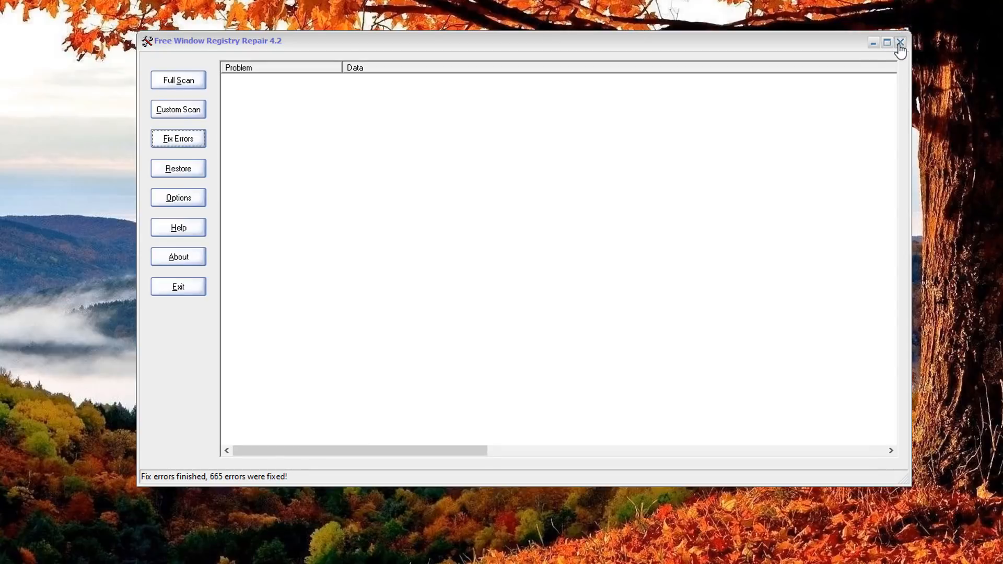
pyautogui.click(899, 42)
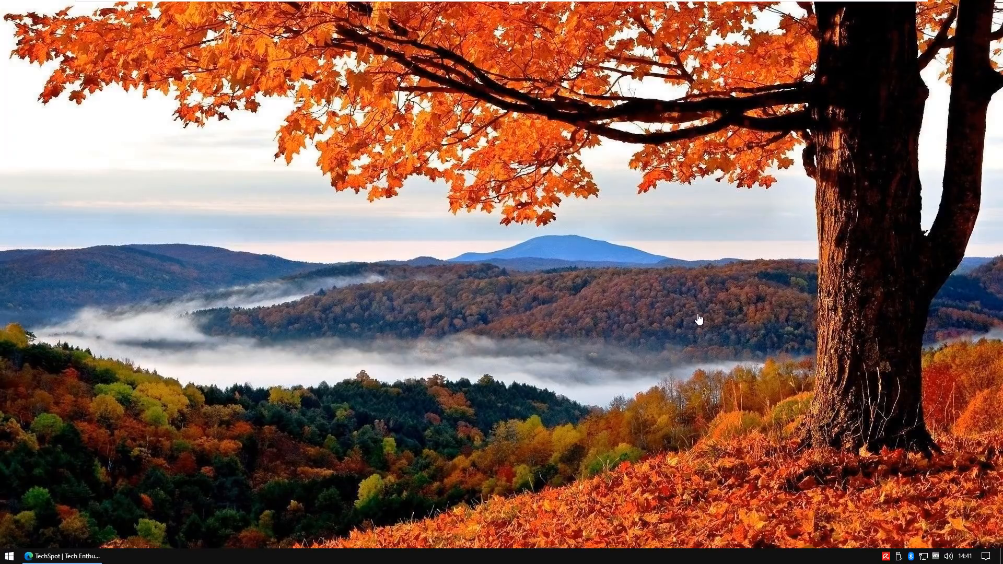
pyautogui.moveTo(690, 314)
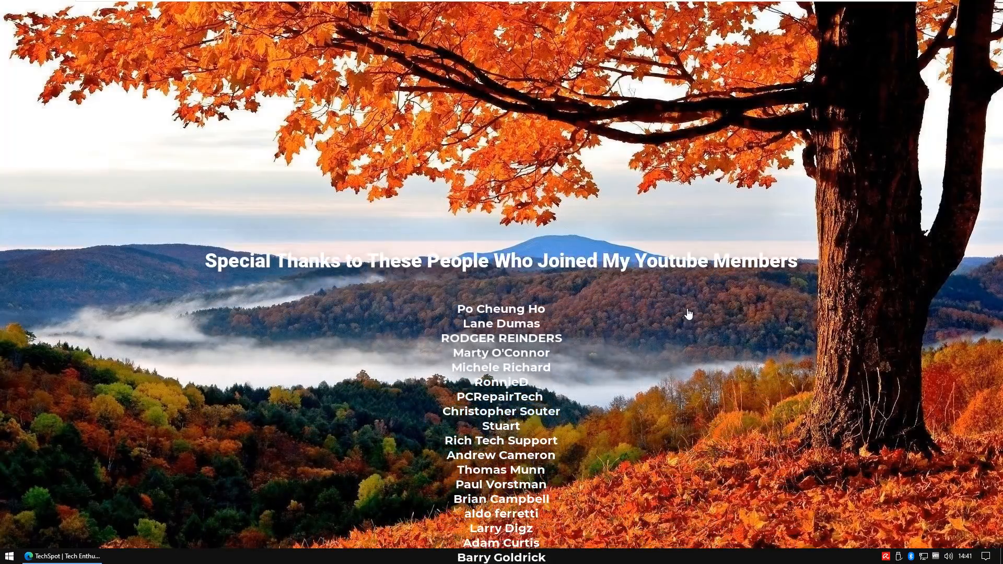
pyautogui.scroll(3)
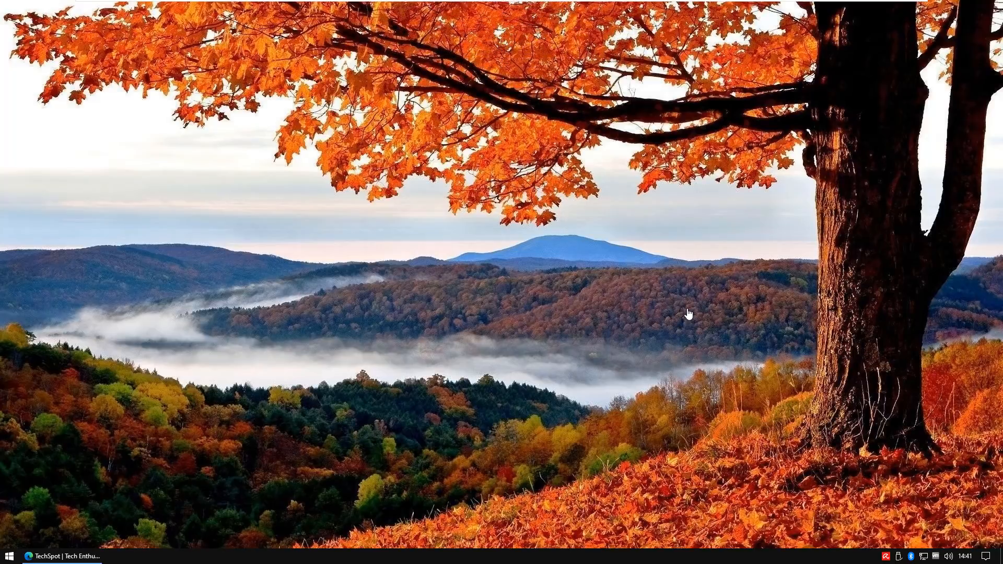
pyautogui.moveTo(694, 304)
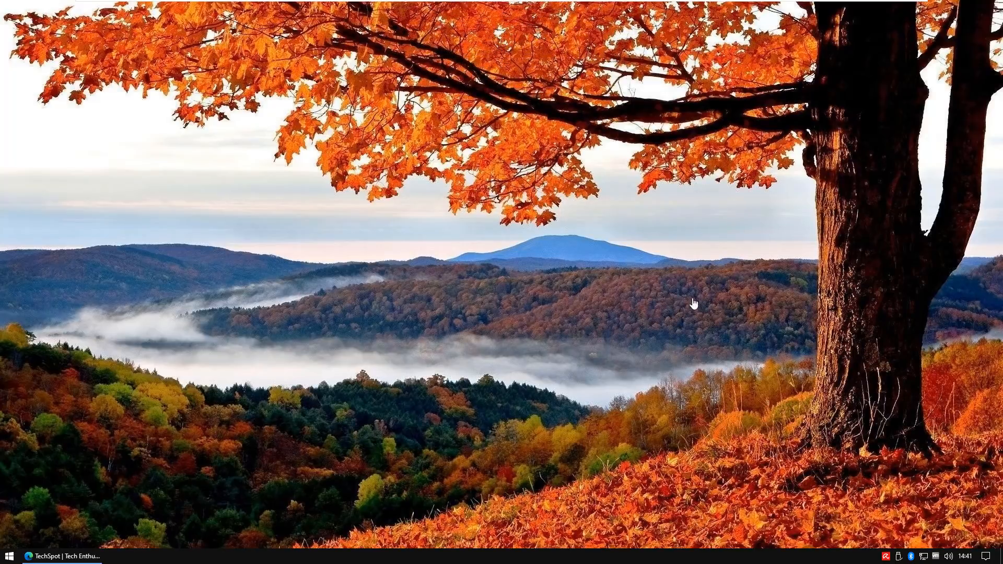